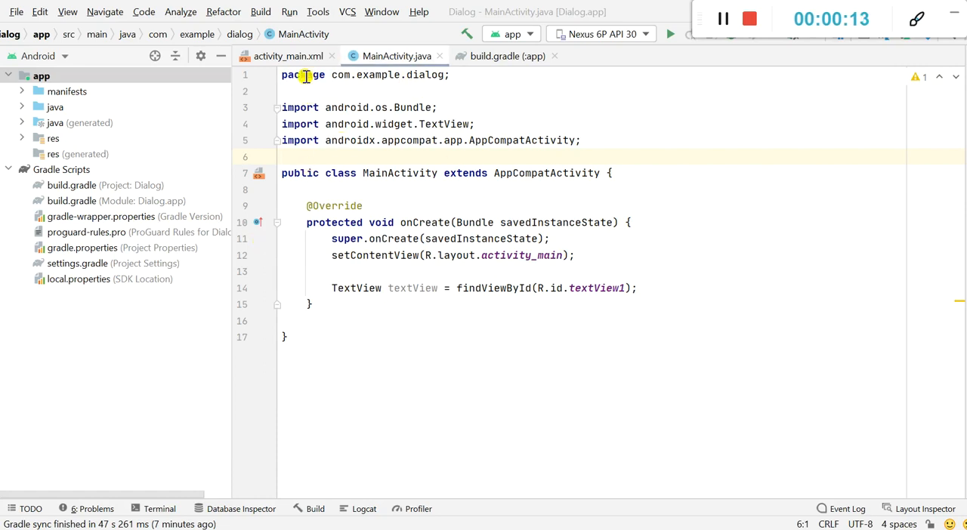
- Change the TextView's layout_height in activity_main.xml to match_parent, then return to MainActivity.java
{"action": "left_click", "coordinate": [288, 56]}
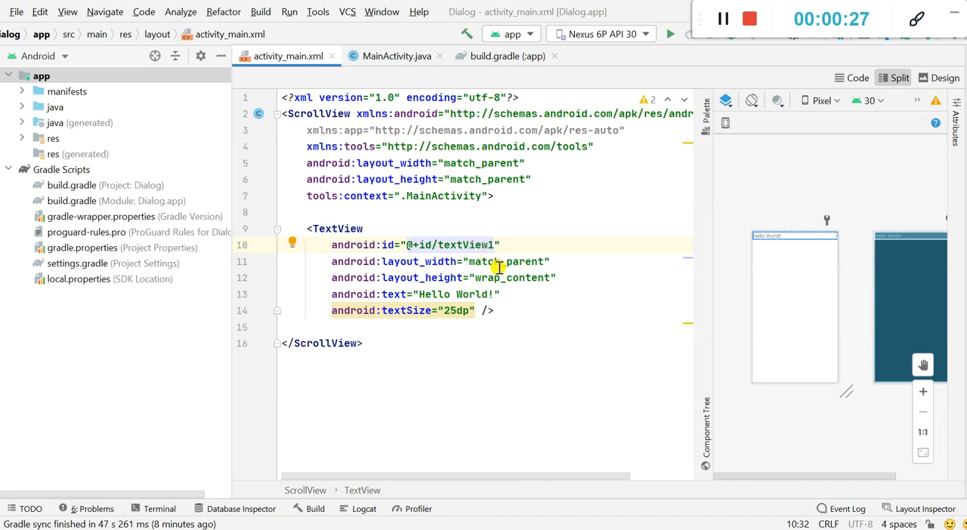
{"action": "double_click", "coordinate": [514, 277]}
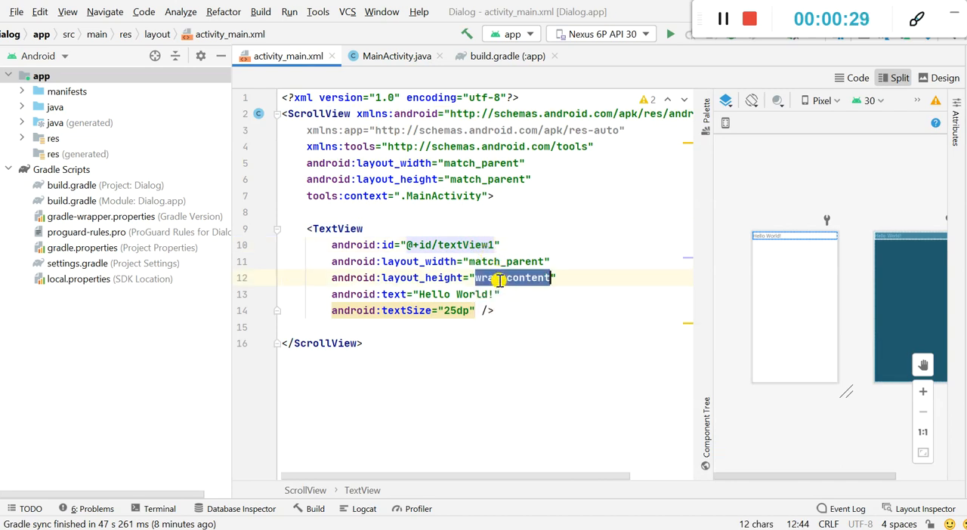
{"action": "type", "text": "match_pa"}
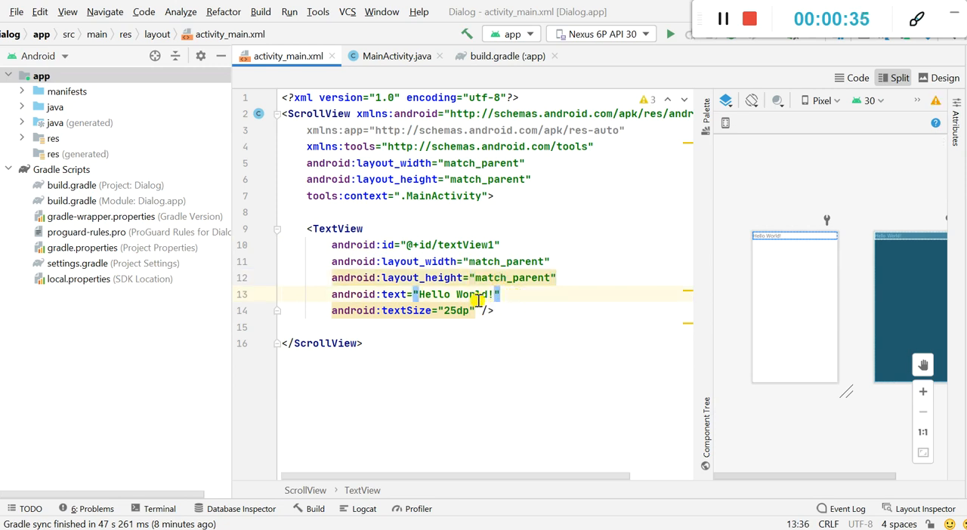
{"action": "left_click", "coordinate": [393, 56]}
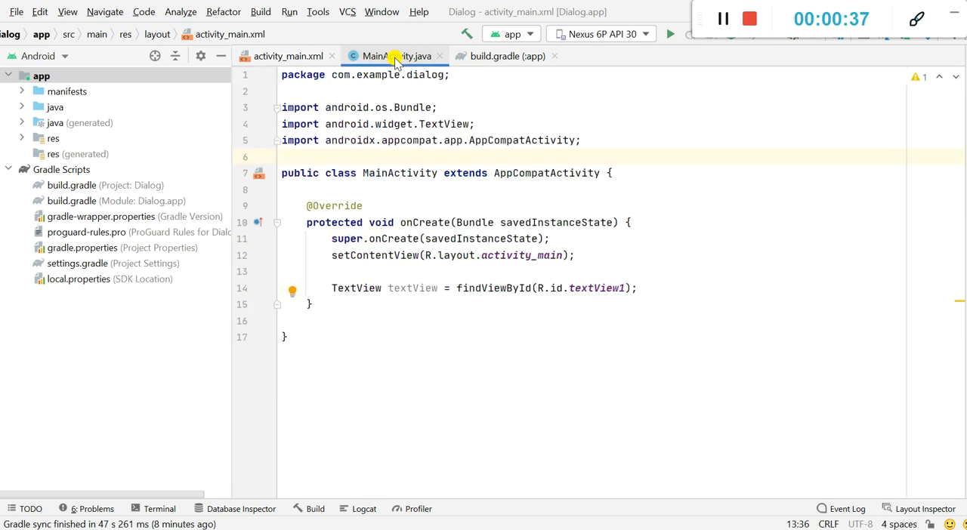
{"action": "left_click", "coordinate": [544, 288]}
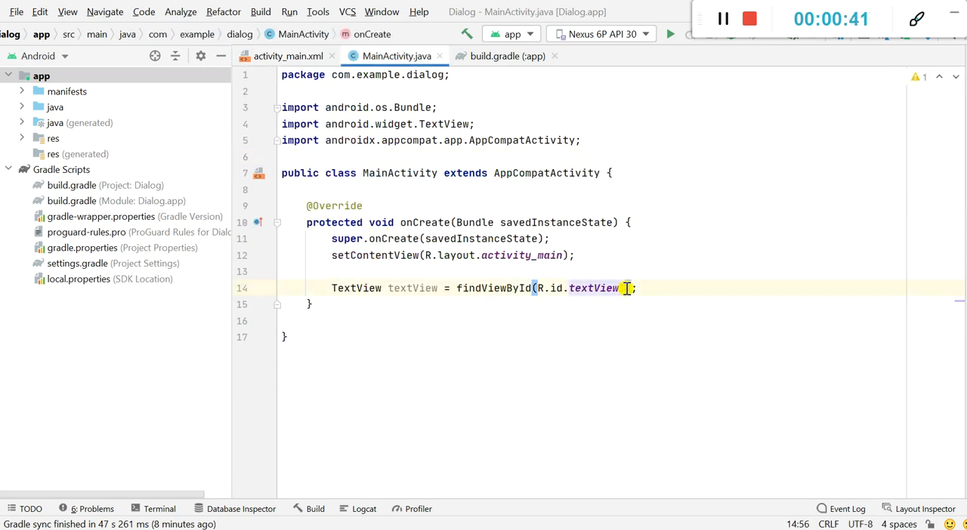
{"action": "type", "text": "1"}
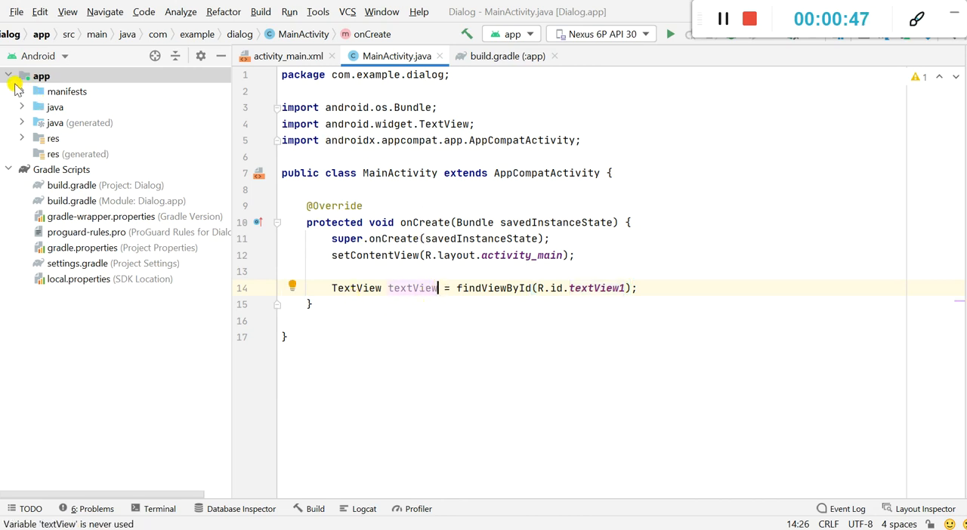
{"action": "left_click", "coordinate": [11, 75]}
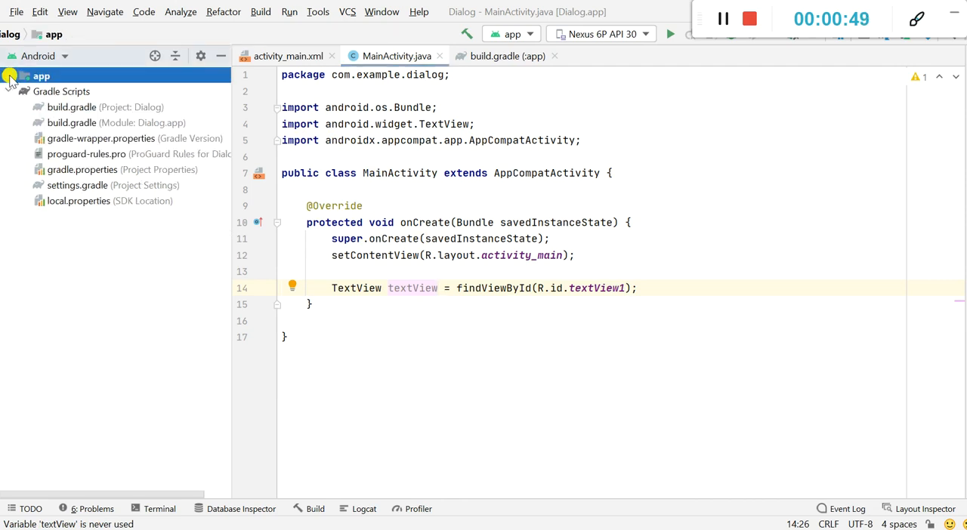
{"action": "left_click", "coordinate": [10, 75]}
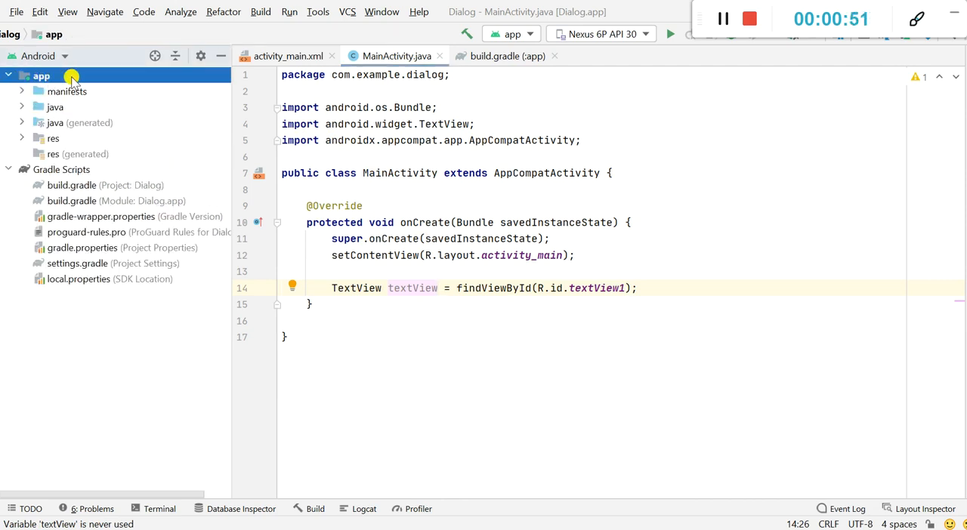
- Add an Assets Folder to the app module with target source set main
{"action": "right_click", "coordinate": [42, 76]}
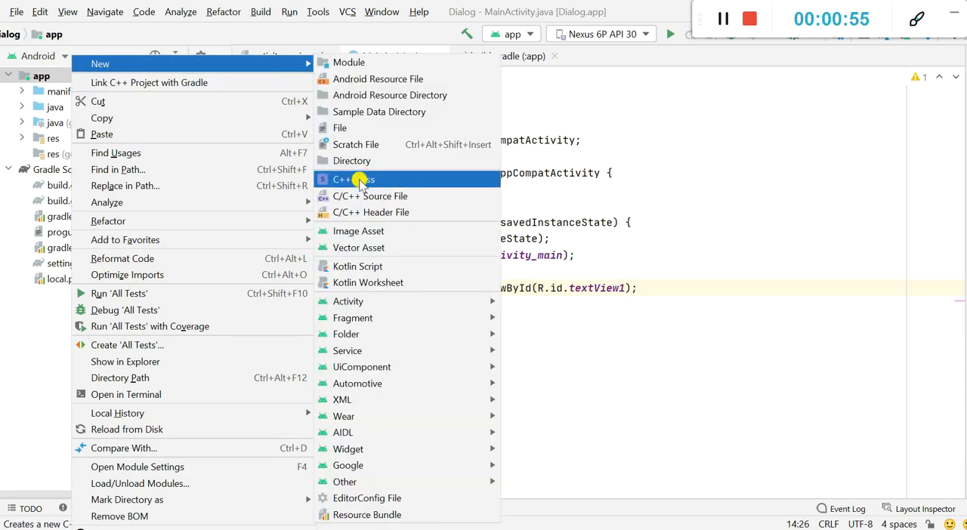
{"action": "mouse_move", "coordinate": [346, 333]}
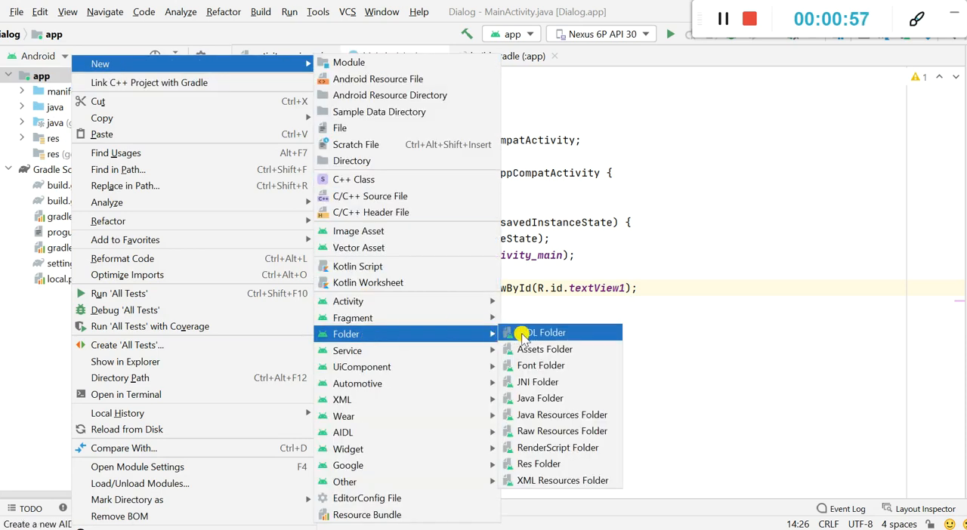
{"action": "left_click", "coordinate": [544, 349]}
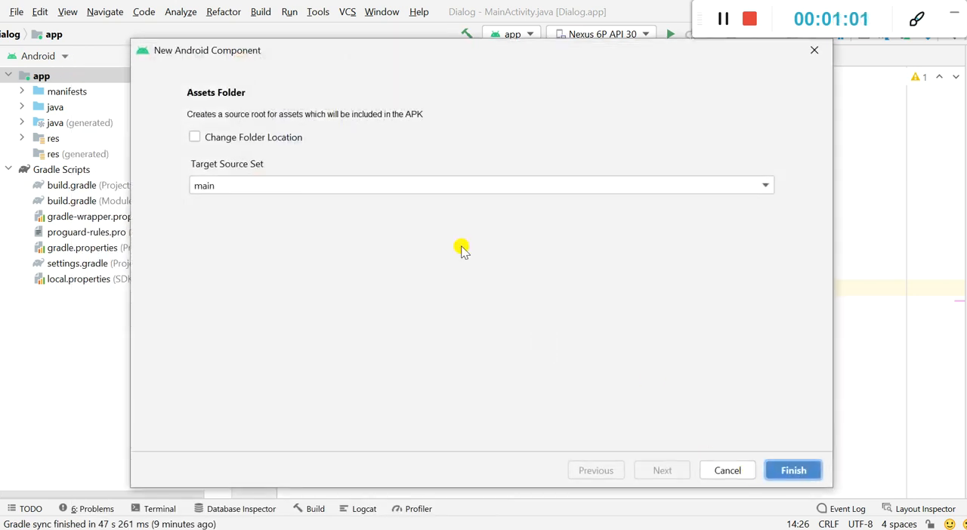
{"action": "mouse_move", "coordinate": [367, 165]}
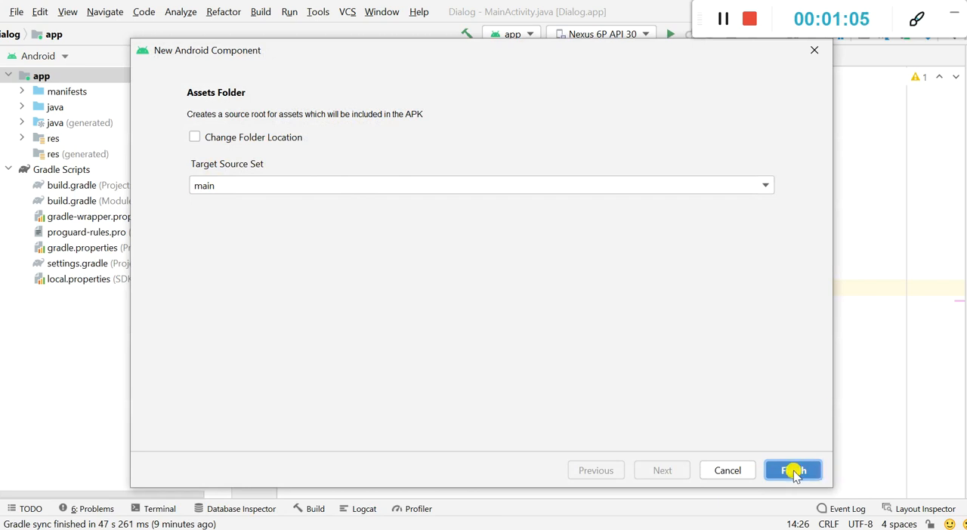
{"action": "left_click", "coordinate": [794, 471]}
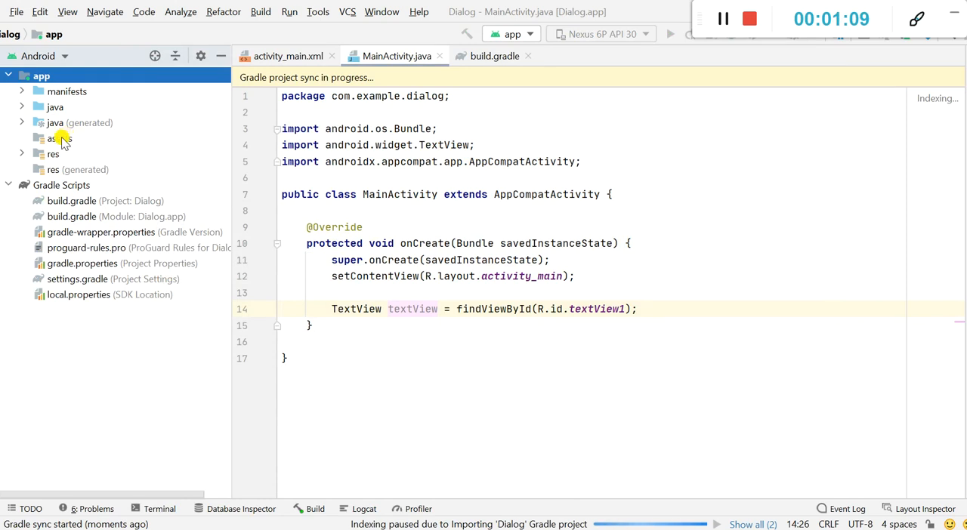
{"action": "left_click", "coordinate": [59, 138]}
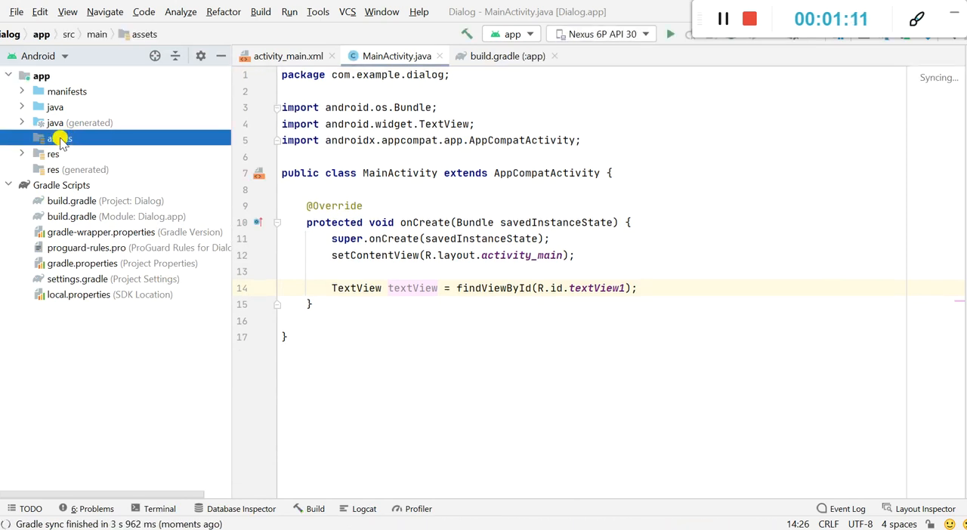
- Create a new file named intro_text inside the assets folder
{"action": "right_click", "coordinate": [54, 138]}
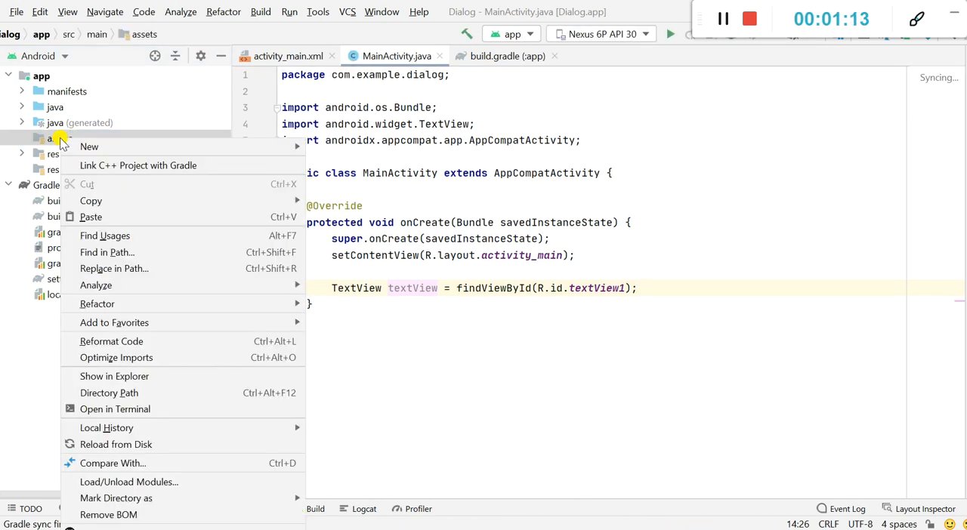
{"action": "left_click", "coordinate": [89, 146]}
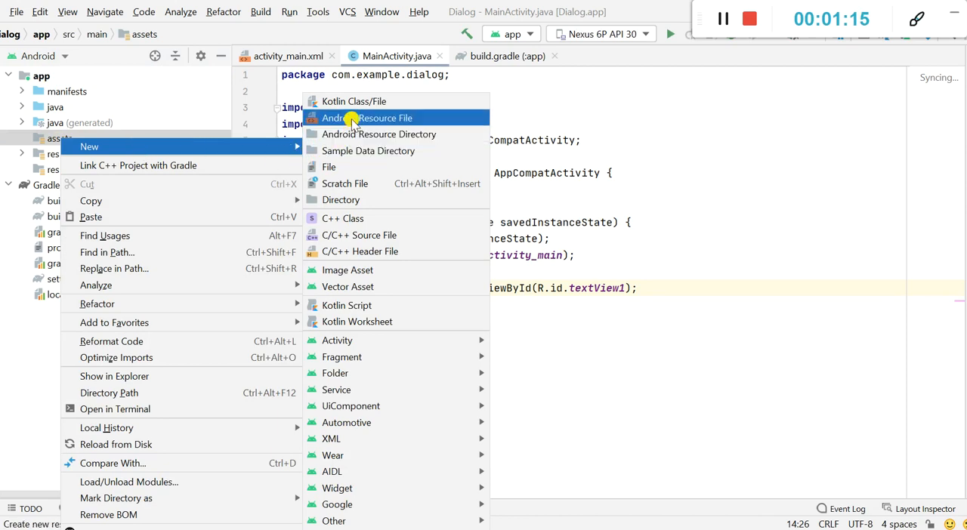
{"action": "left_click", "coordinate": [328, 166]}
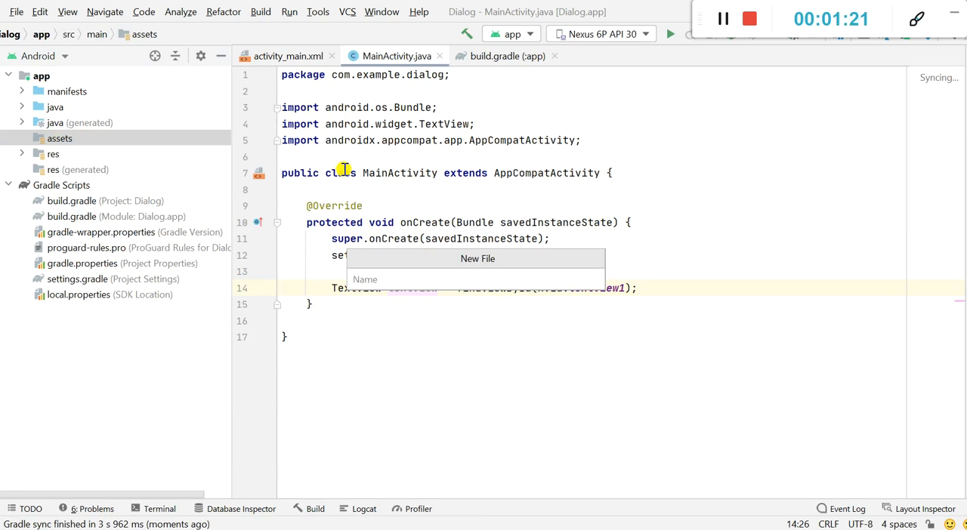
{"action": "type", "text": "intro_"}
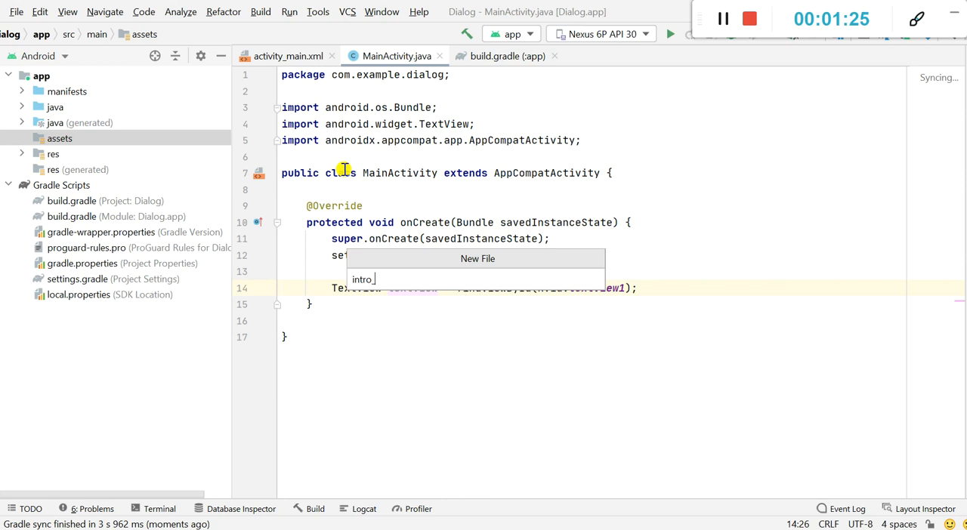
{"action": "type", "text": "text"}
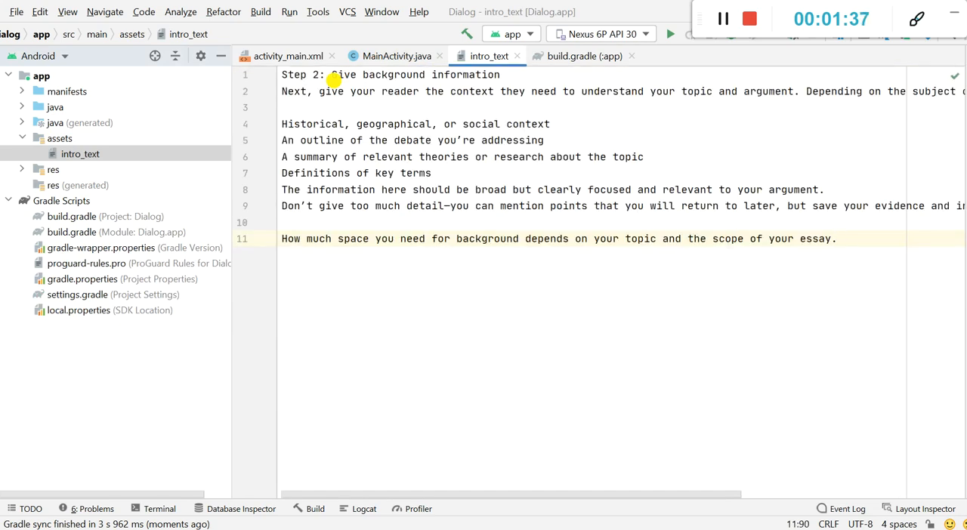
{"action": "mouse_move", "coordinate": [412, 161]}
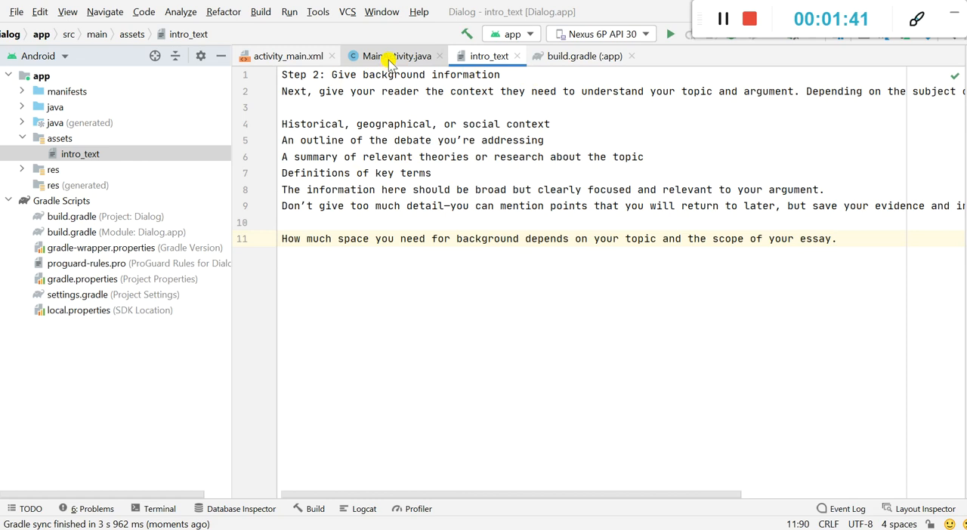
- Declare String mytext = ""; in MainActivity.java's onCreate
{"action": "left_click", "coordinate": [396, 56]}
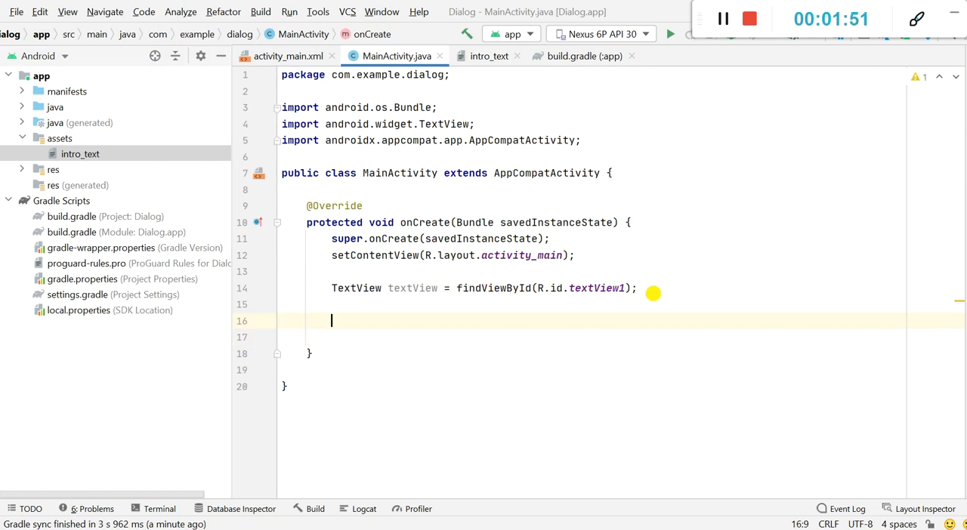
{"action": "type", "text": "s"}
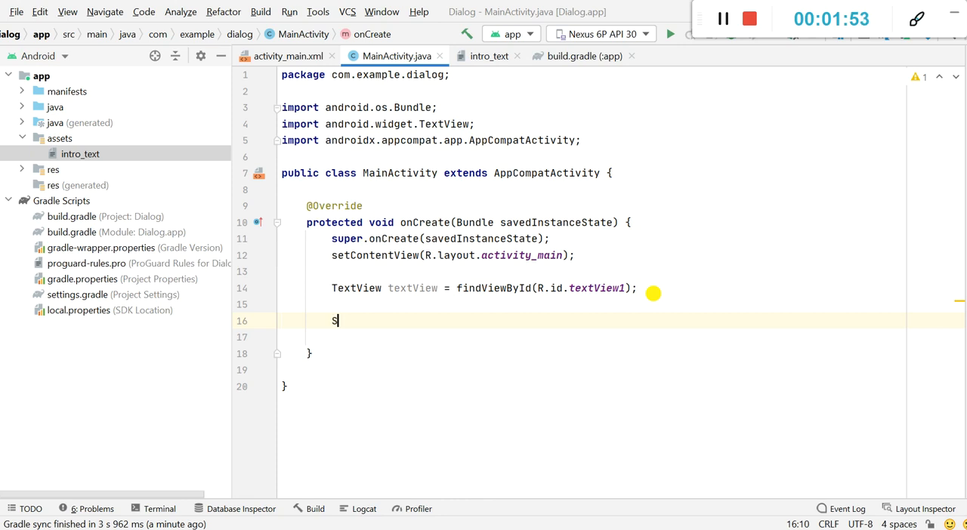
{"action": "type", "text": "tring"}
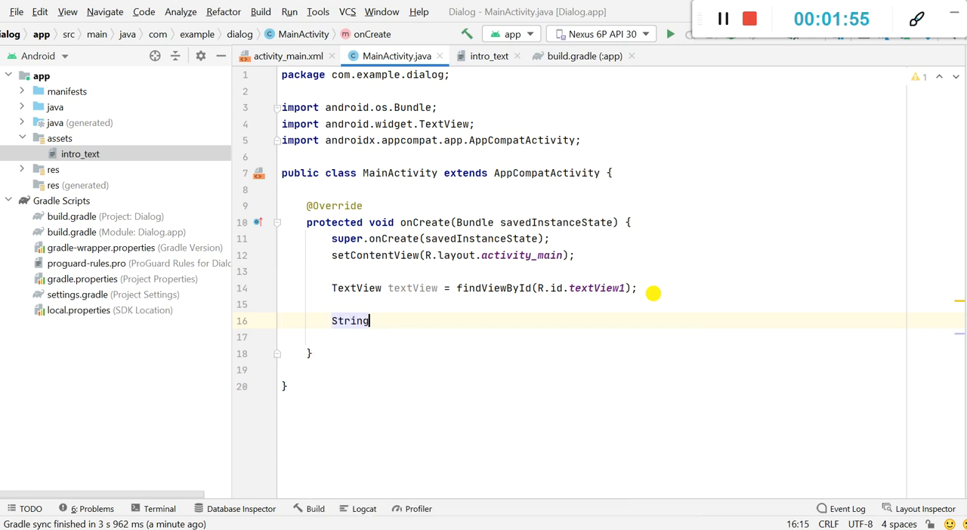
{"action": "type", "text": "_myte"}
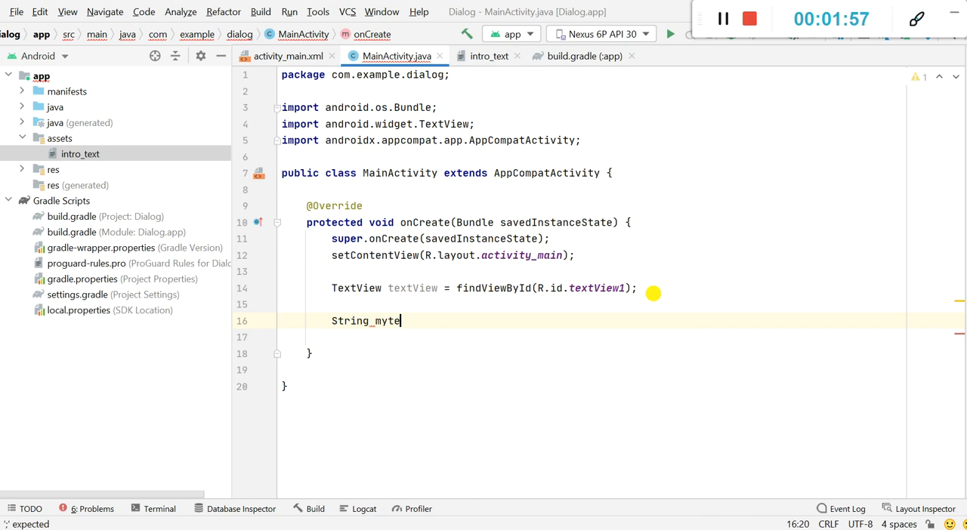
{"action": "type", "text": "xt_ = \"\";"}
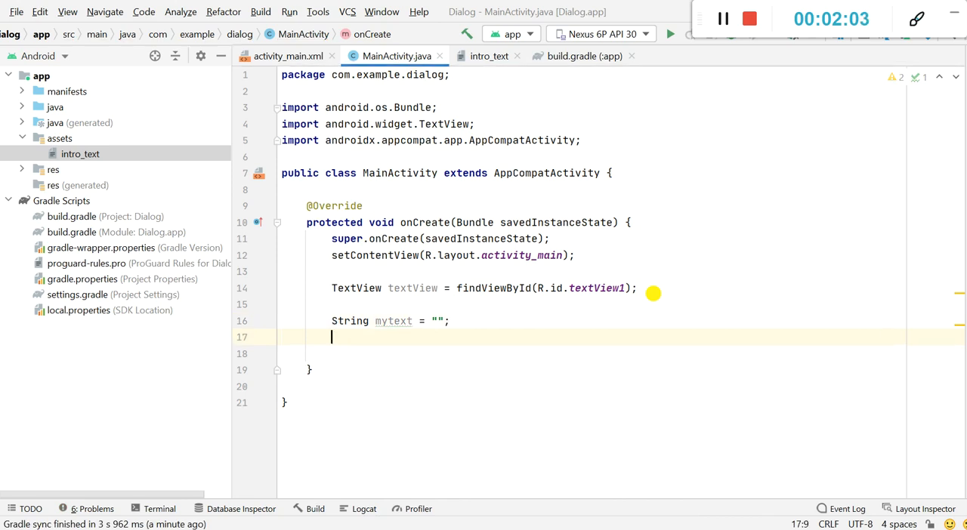
- Add an empty try { } block on the next line
{"action": "type", "text": "tr"}
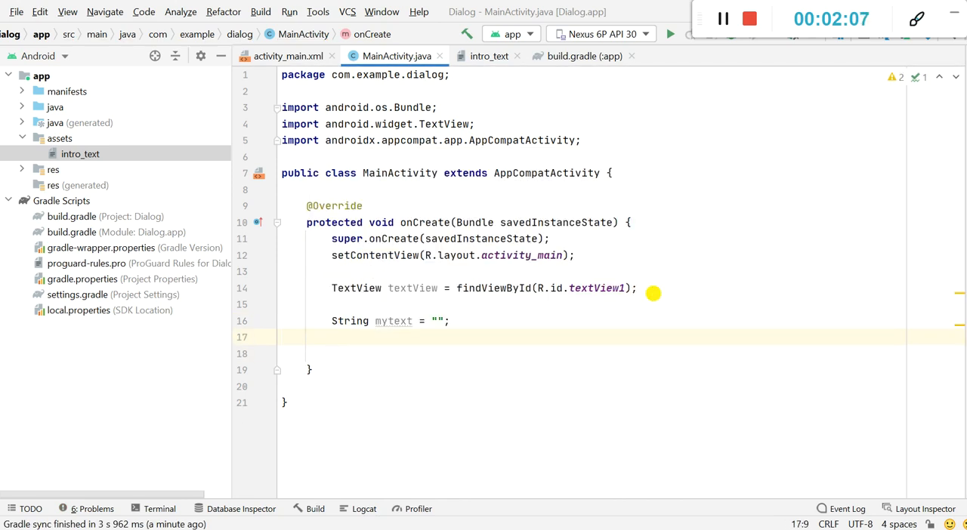
{"action": "type", "text": "try"}
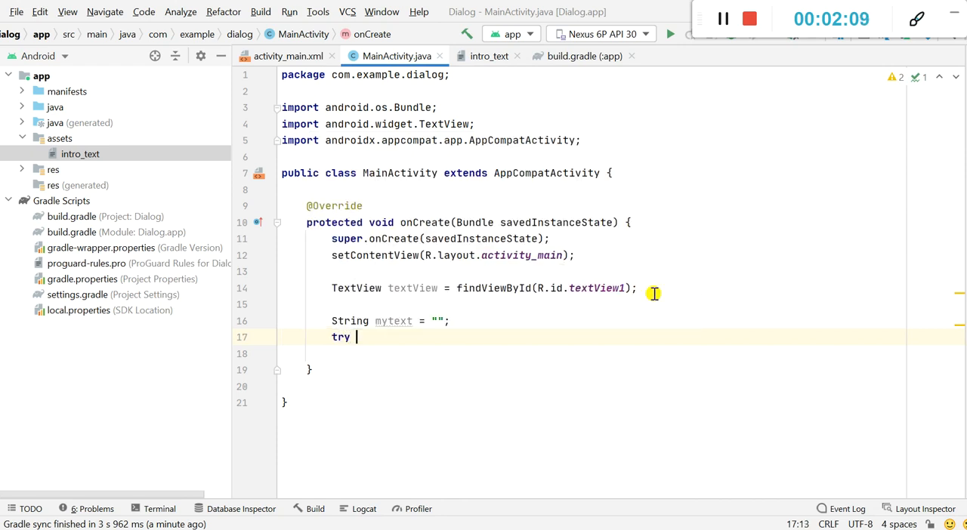
{"action": "type", "text": "{"}
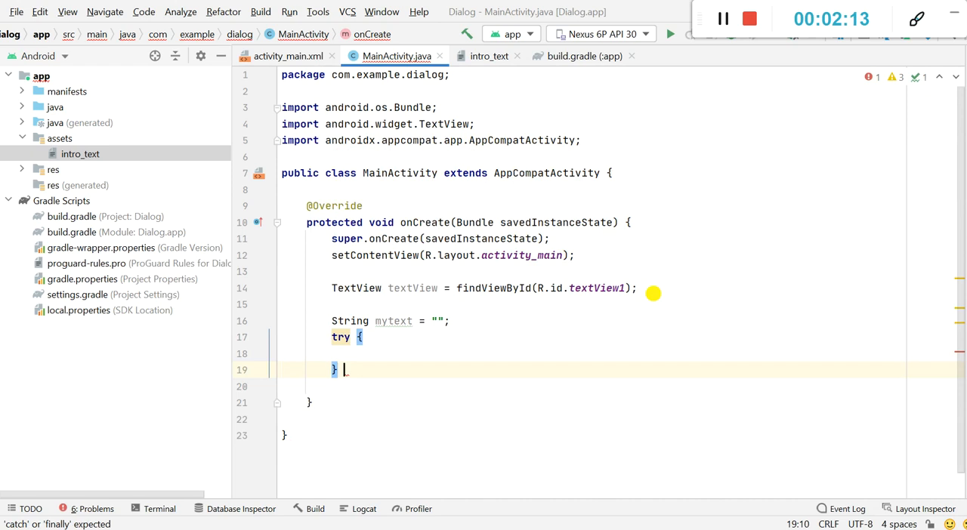
- Add a catch (Exception e) block after the try block
{"action": "type", "text": "catch (Exception e"}
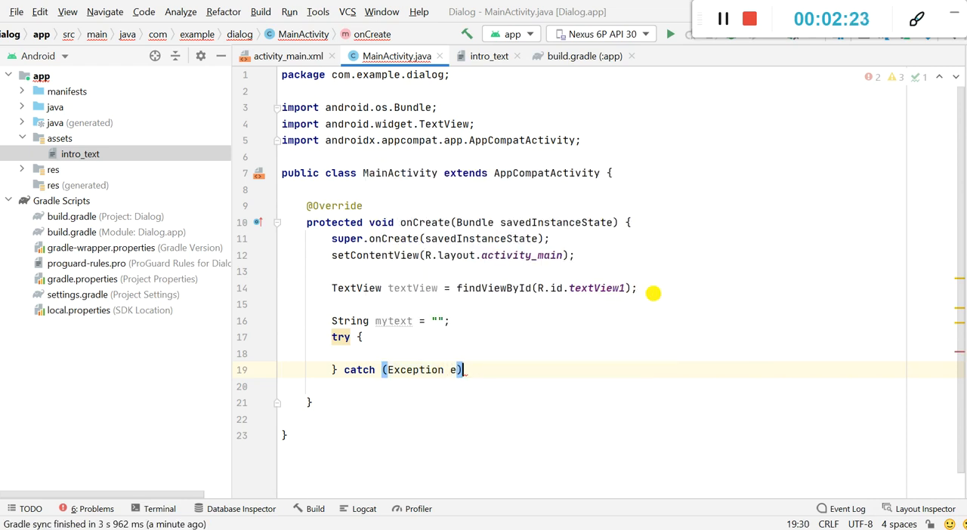
{"action": "type", "text": "{"}
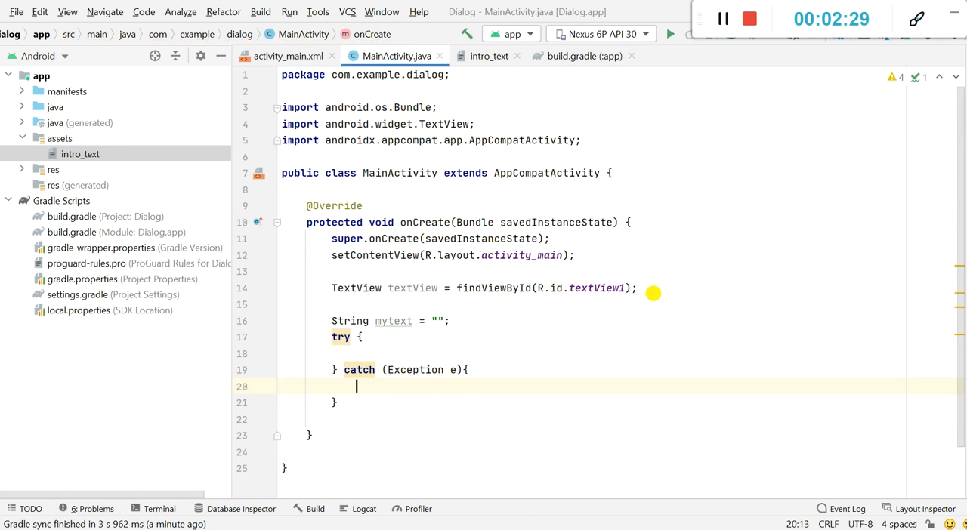
{"action": "left_click", "coordinate": [357, 353]}
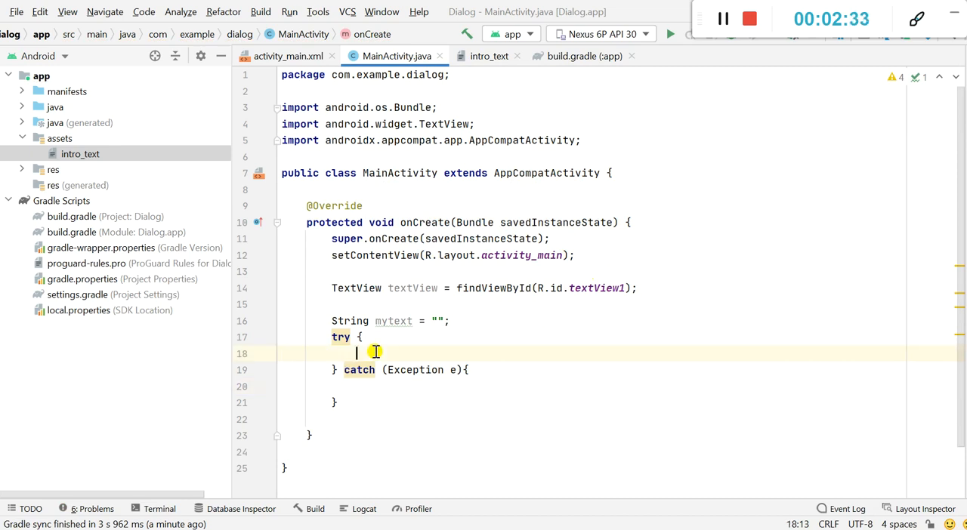
- Inside try, declare InputStream instream = getAssets().open("intro_text");
{"action": "type", "text": "I"}
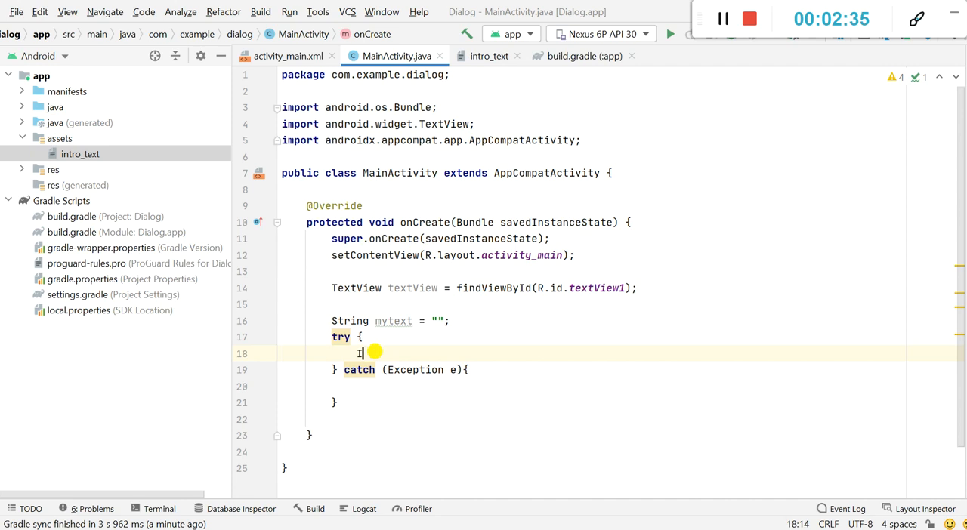
{"action": "type", "text": "nputStream"}
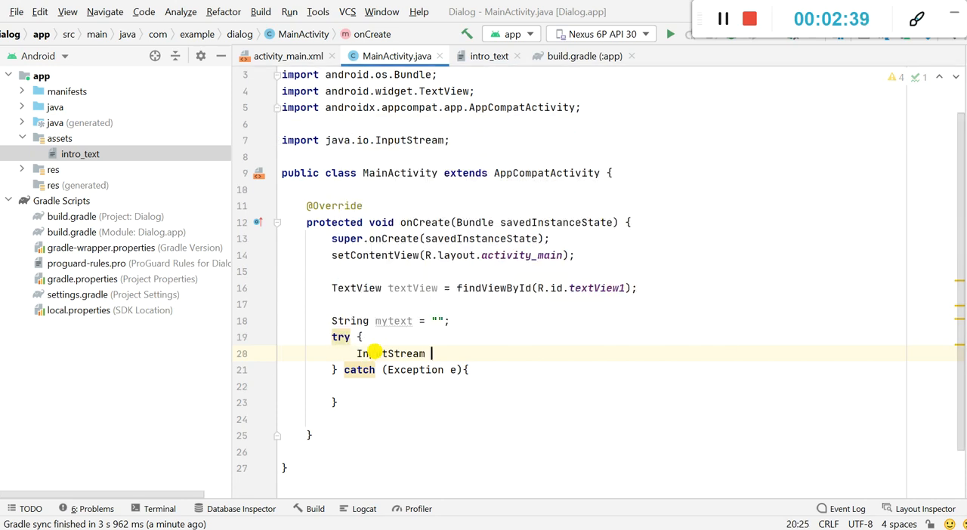
{"action": "type", "text": "instream ="}
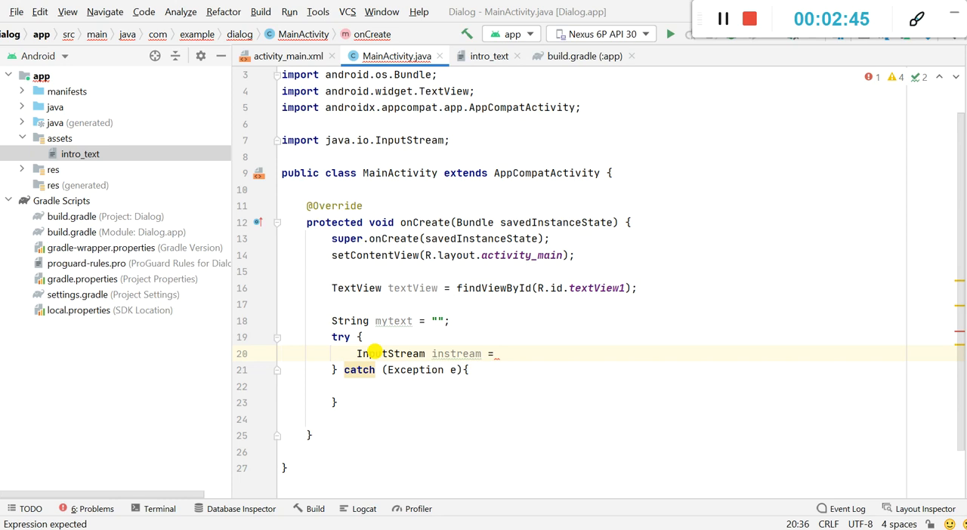
{"action": "type", "text": "getAssets().open("}
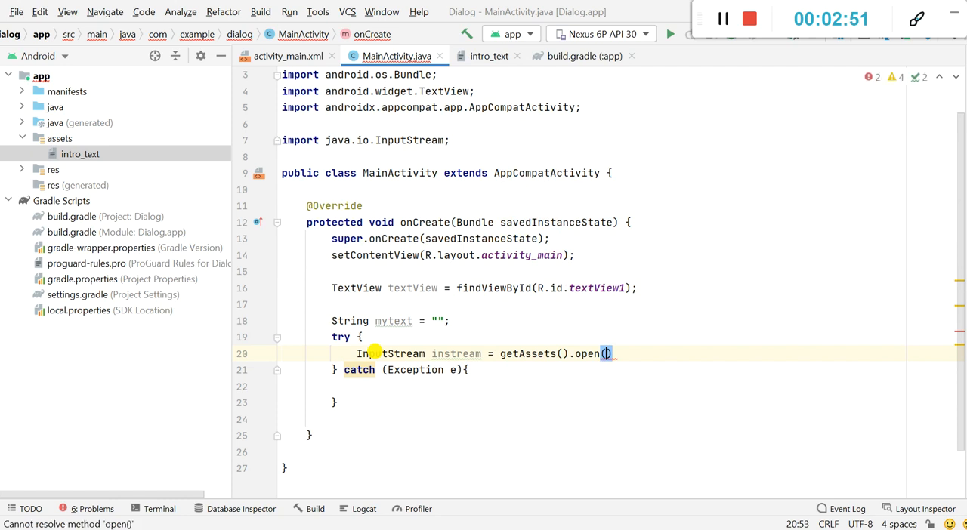
{"action": "type", "text": "\""}
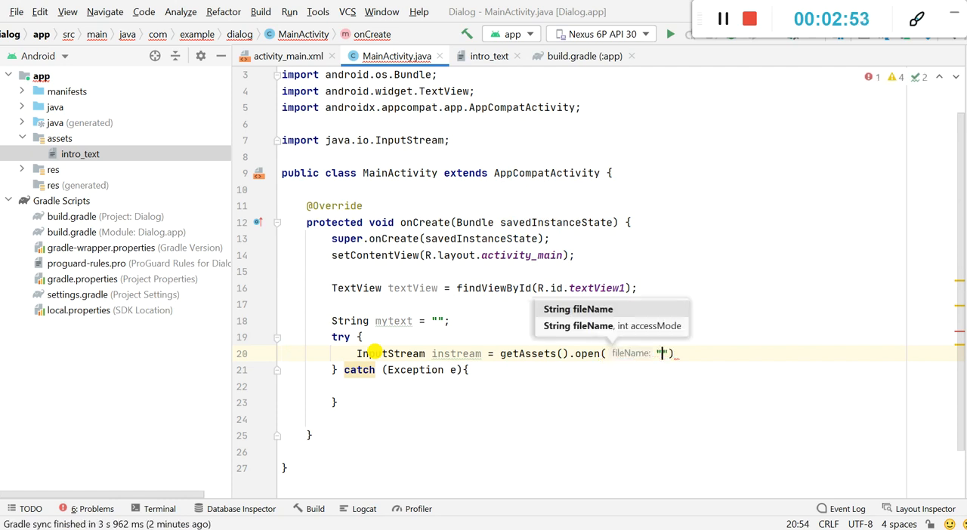
{"action": "type", "text": "i"}
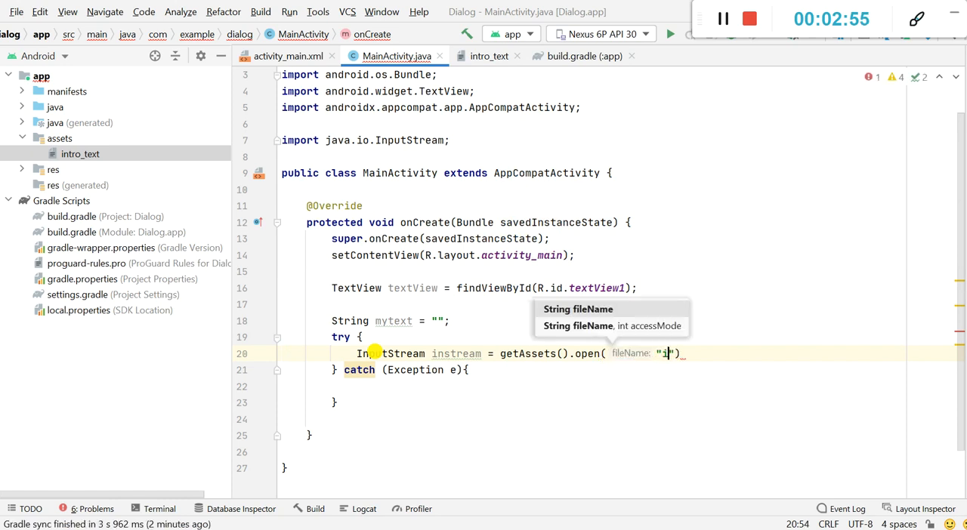
{"action": "type", "text": "ntro"}
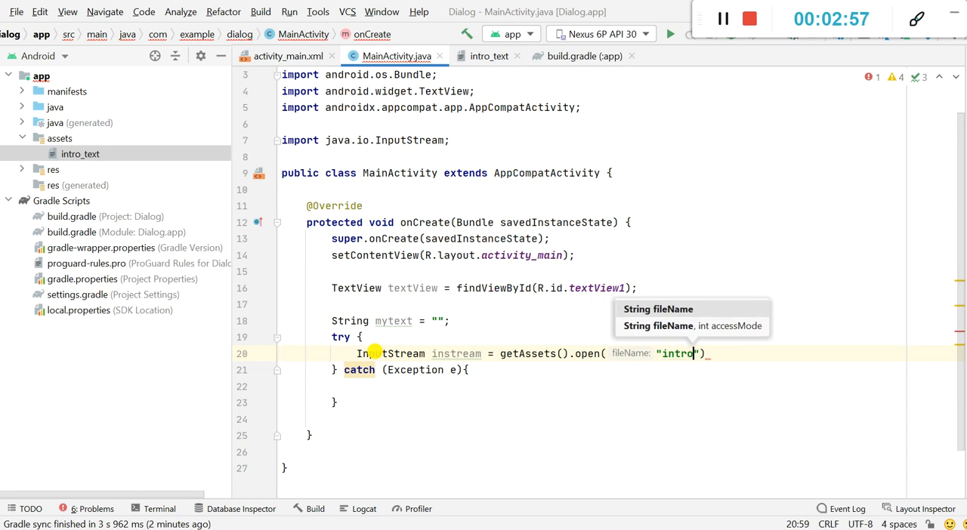
{"action": "type", "text": "_"}
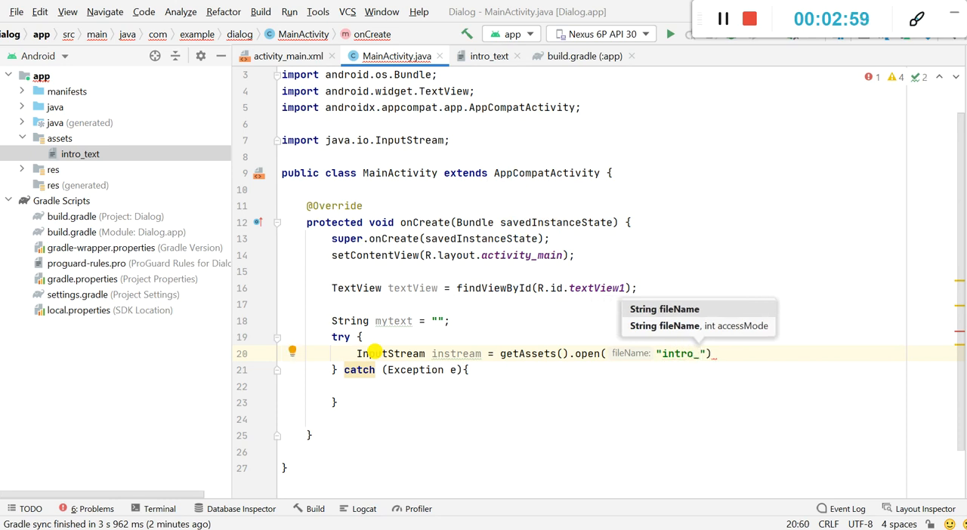
{"action": "type", "text": "text"}
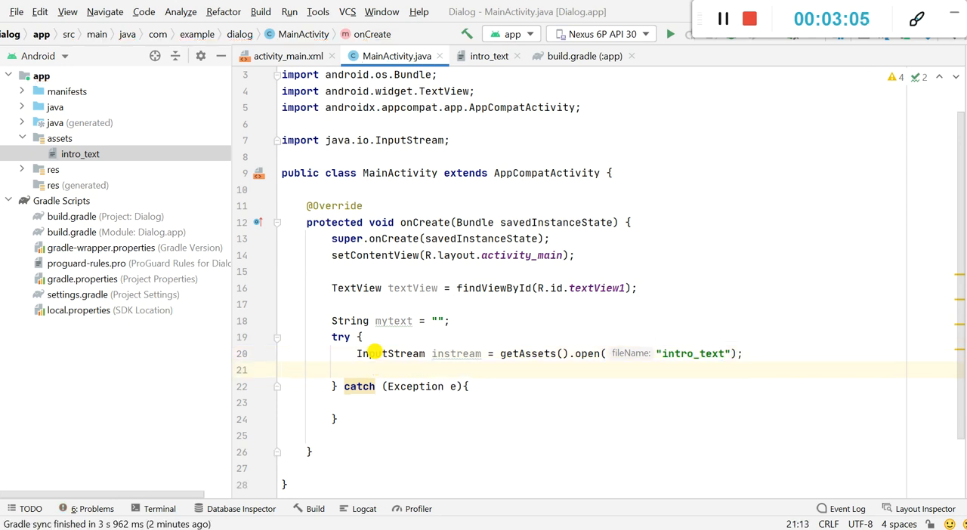
{"action": "type", "text": "int s"}
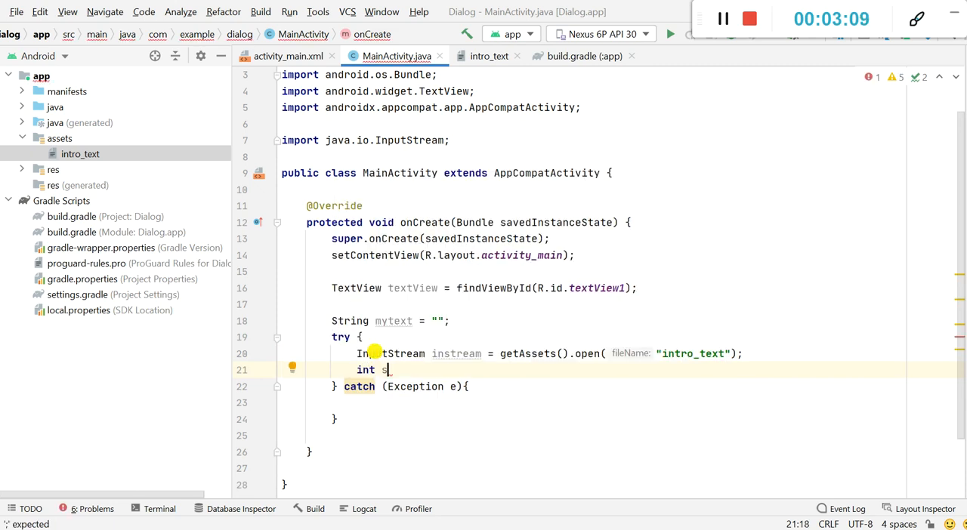
- Declare int size = instream.available(); in the try block
{"action": "type", "text": "ize ="}
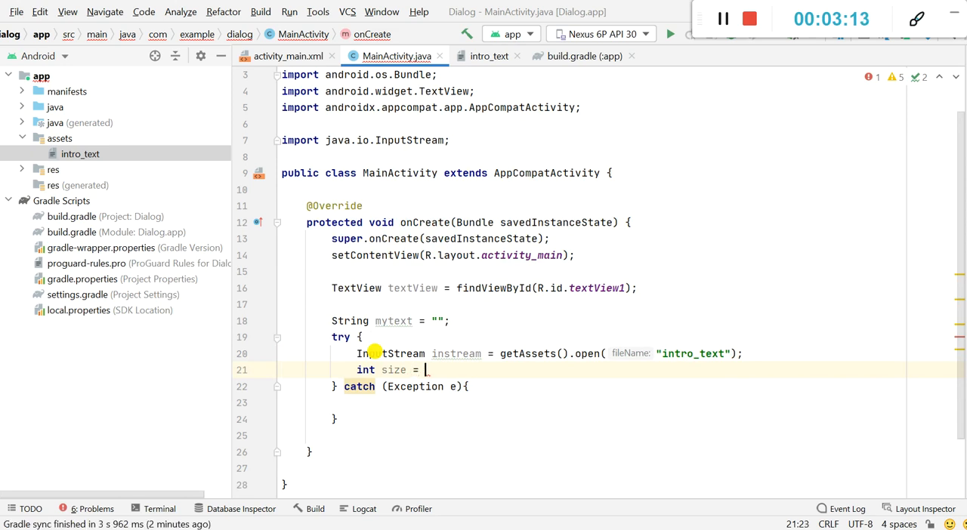
{"action": "type", "text": "in"}
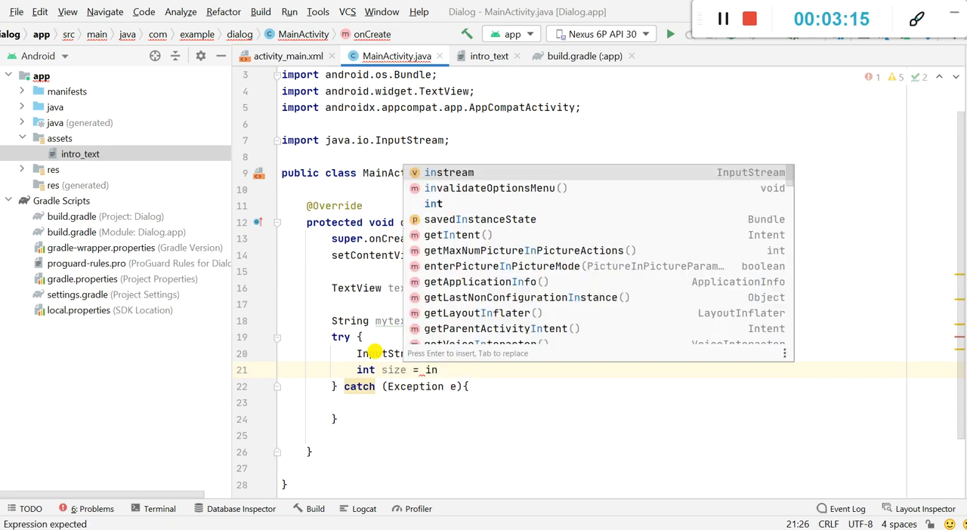
{"action": "type", "text": "instream.available()"}
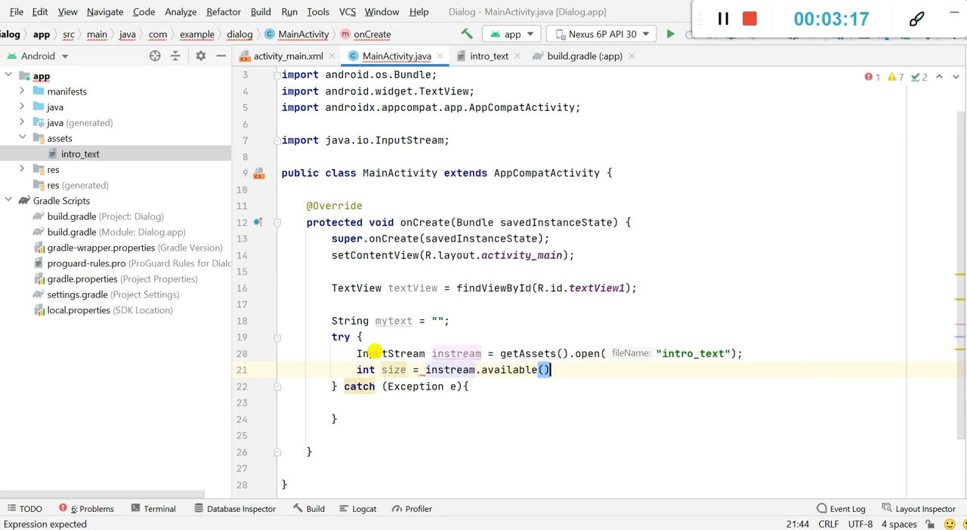
{"action": "type", "text": ";"}
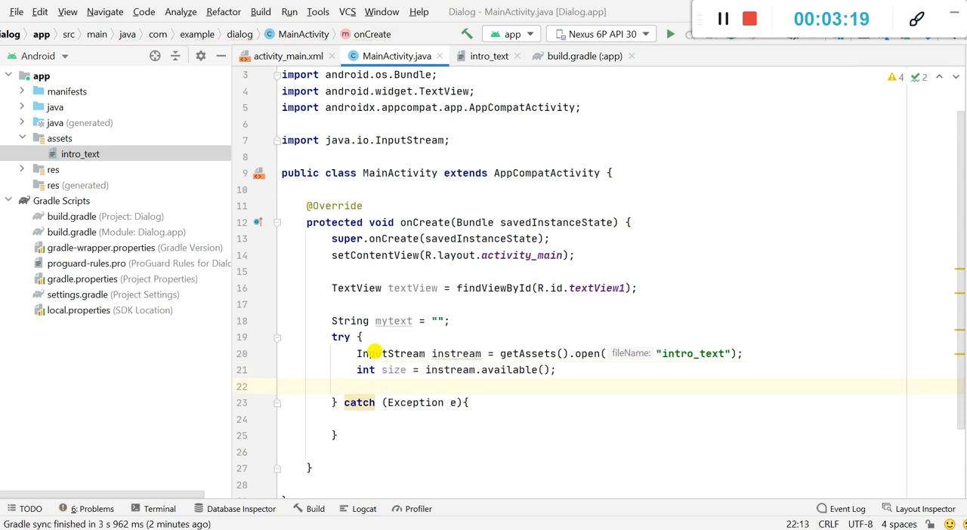
- Allocate byte[] buffer = new byte[size]; on the following line
{"action": "type", "text": "byte"}
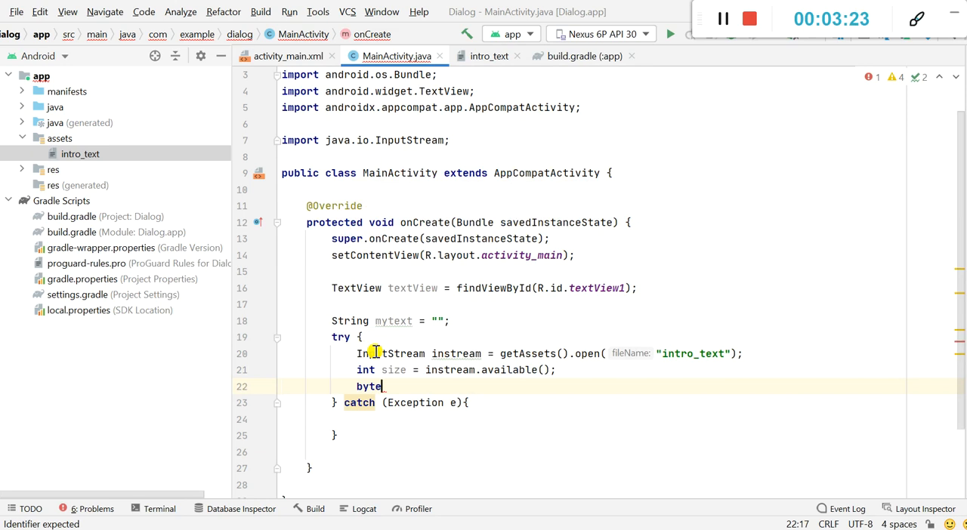
{"action": "type", "text": "[]"}
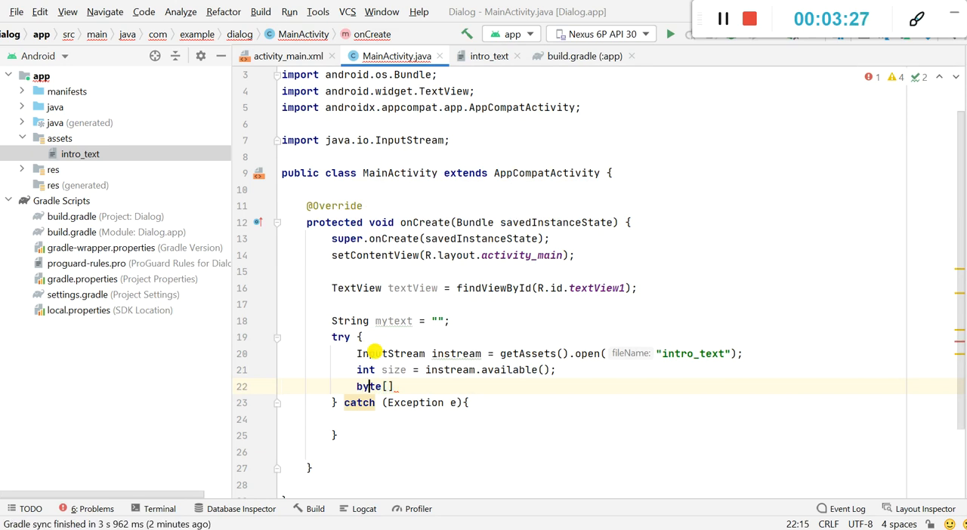
{"action": "type", "text": "buff"}
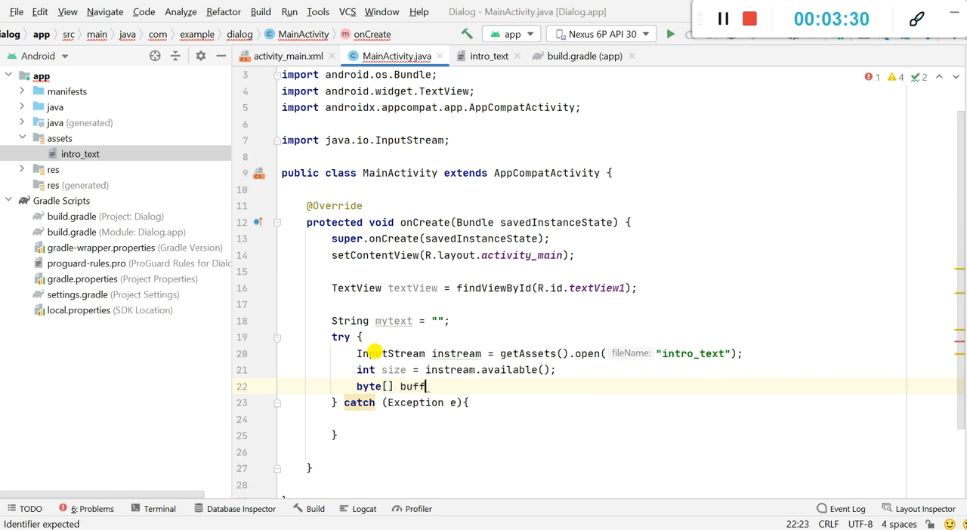
{"action": "type", "text": "er_ ="}
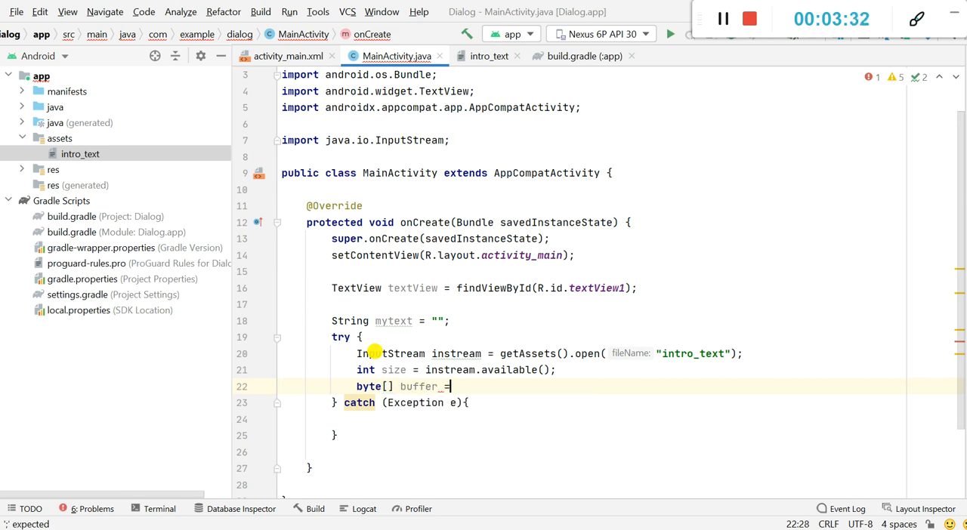
{"action": "type", "text": "new byte["}
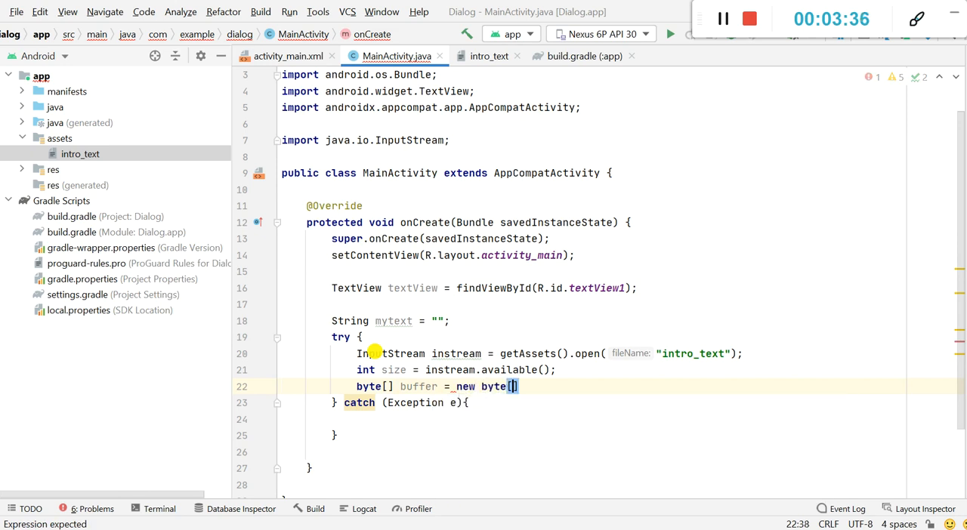
{"action": "type", "text": "size"}
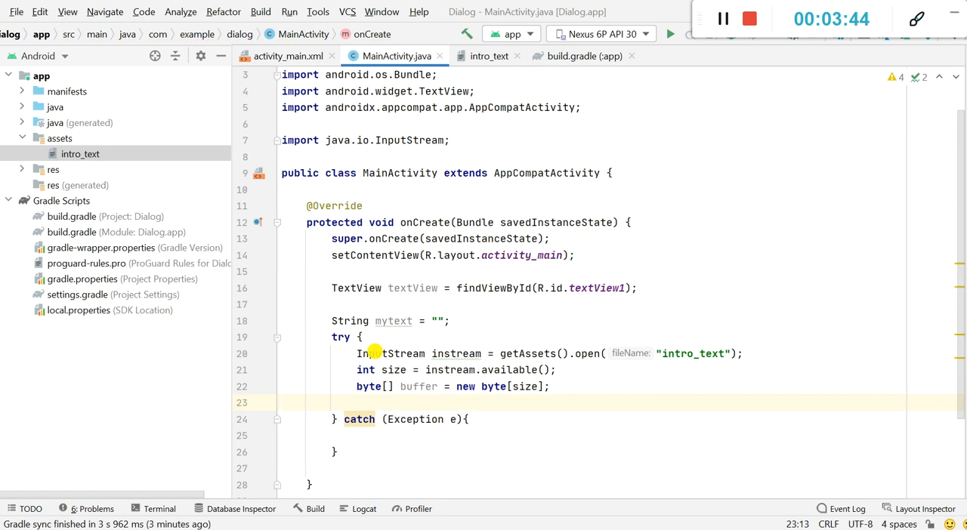
- Read instream into buffer and set mytext = new String(buffer)
{"action": "type", "text": "instream"}
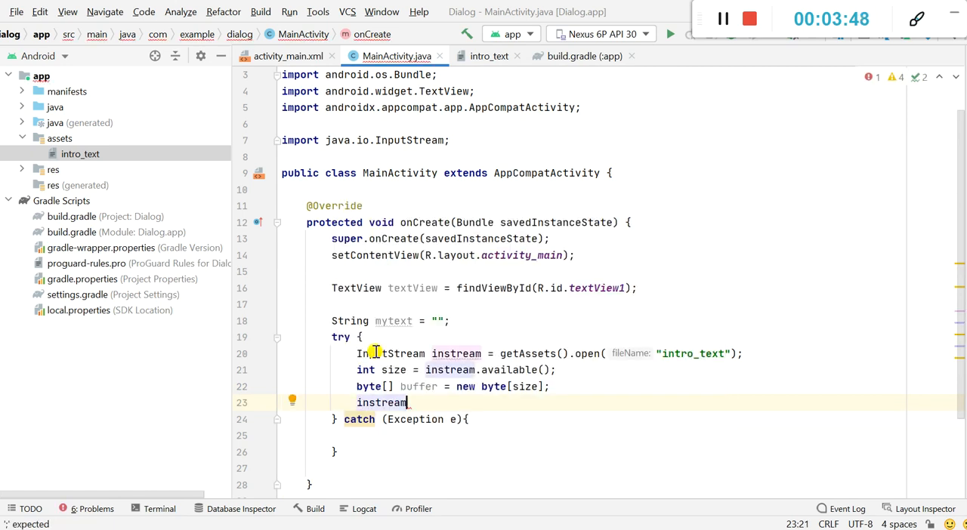
{"action": "type", "text": ".read(n"}
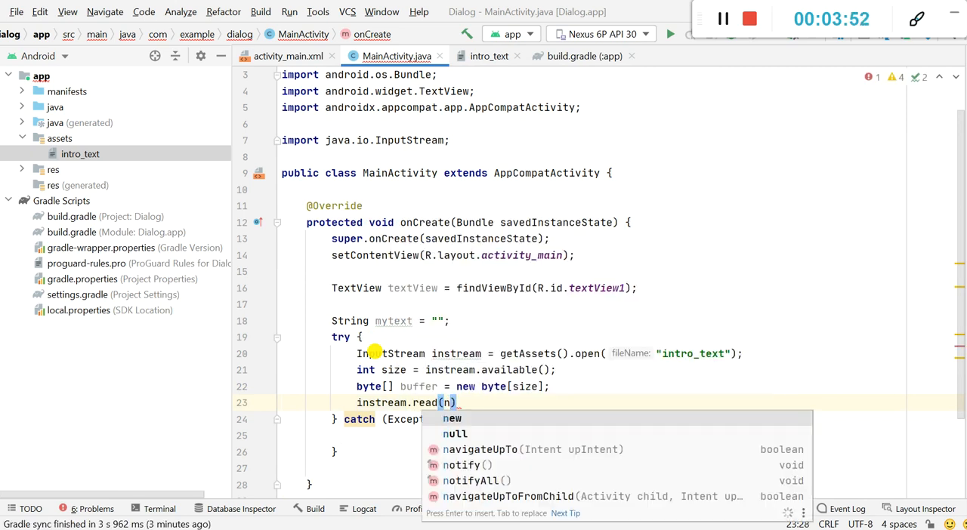
{"action": "type", "text": "buffer"}
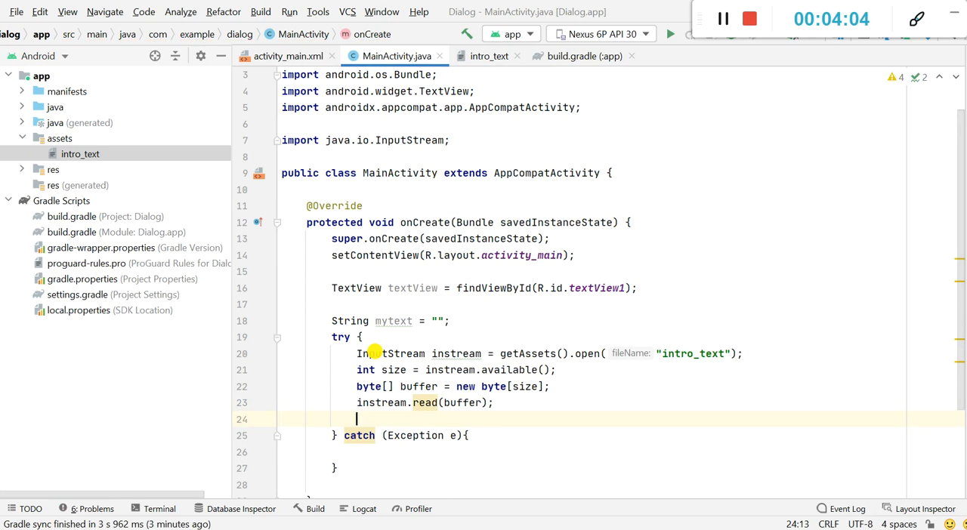
{"action": "type", "text": "mytext"}
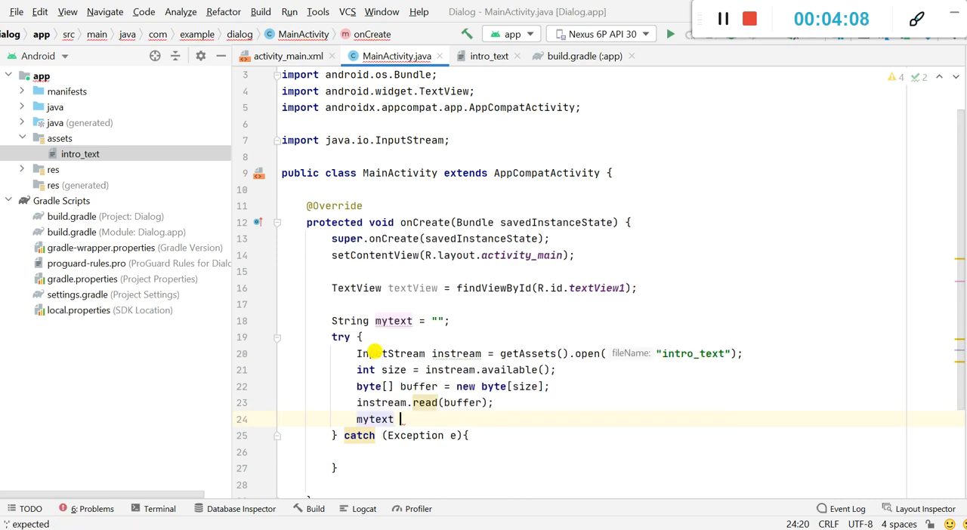
{"action": "type", "text": "="}
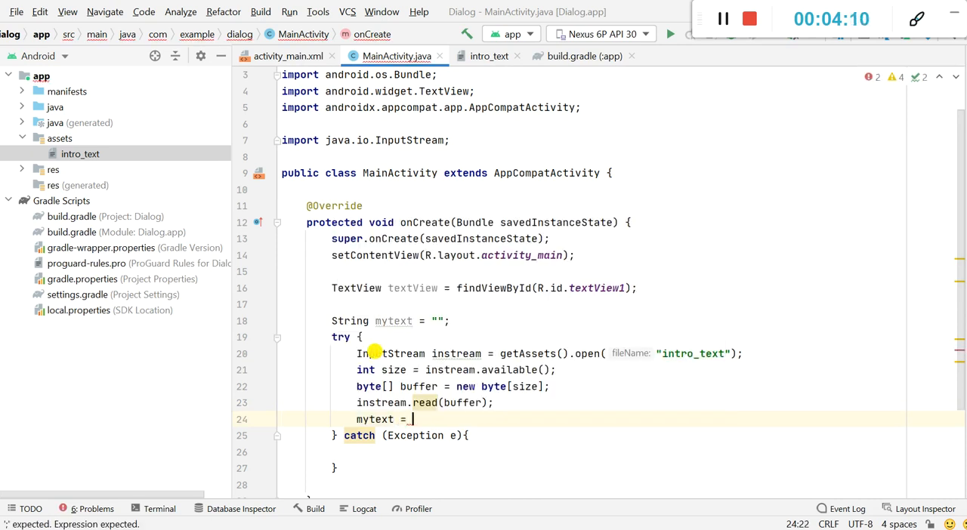
{"action": "type", "text": "new String("}
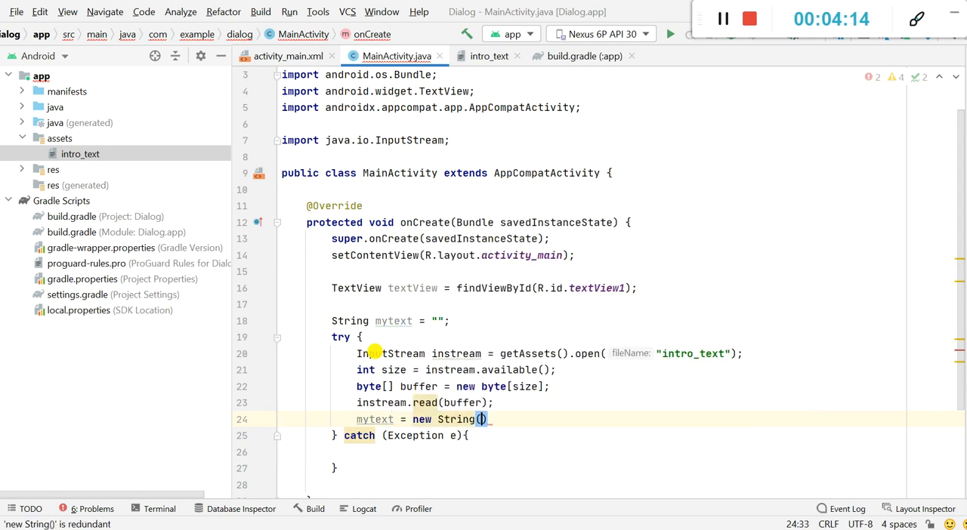
{"action": "type", "text": "buffer"}
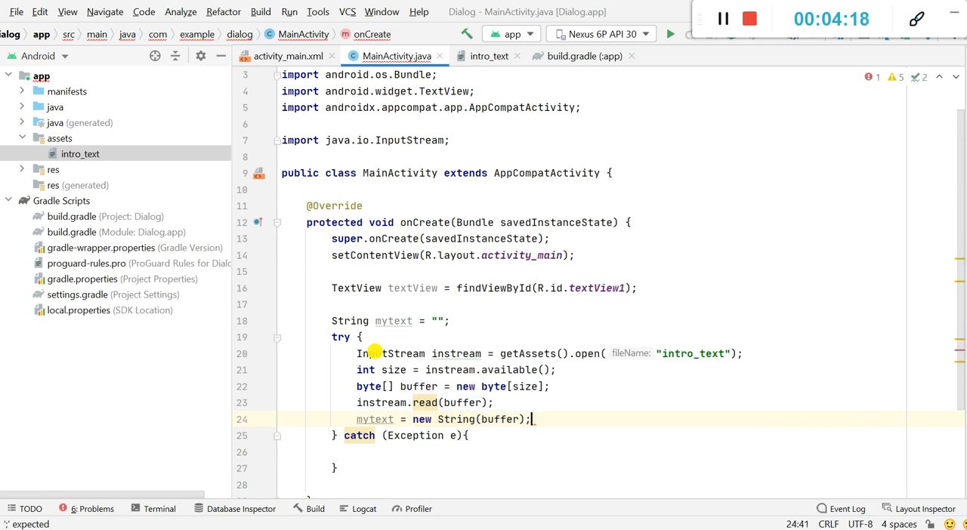
- Close the stream with instream.close();
{"action": "type", "text": "i"}
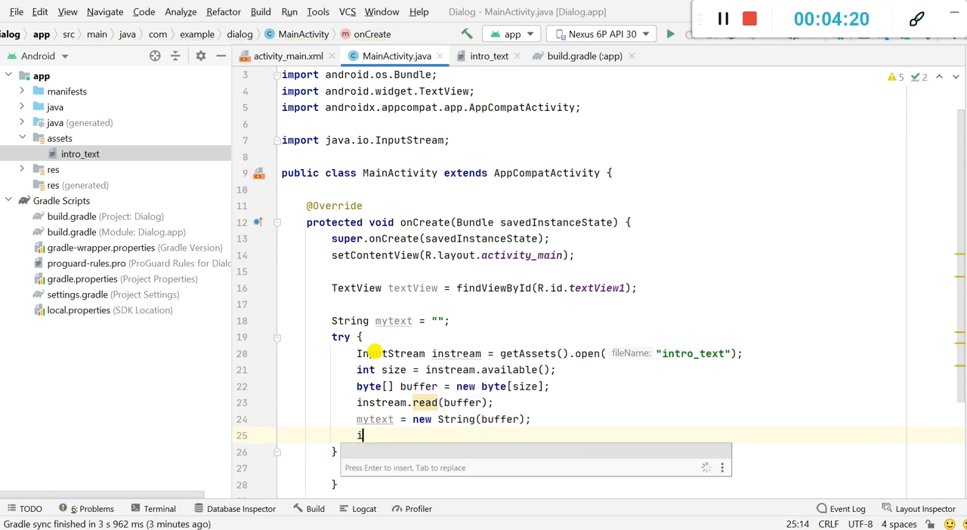
{"action": "type", "text": "nstream"}
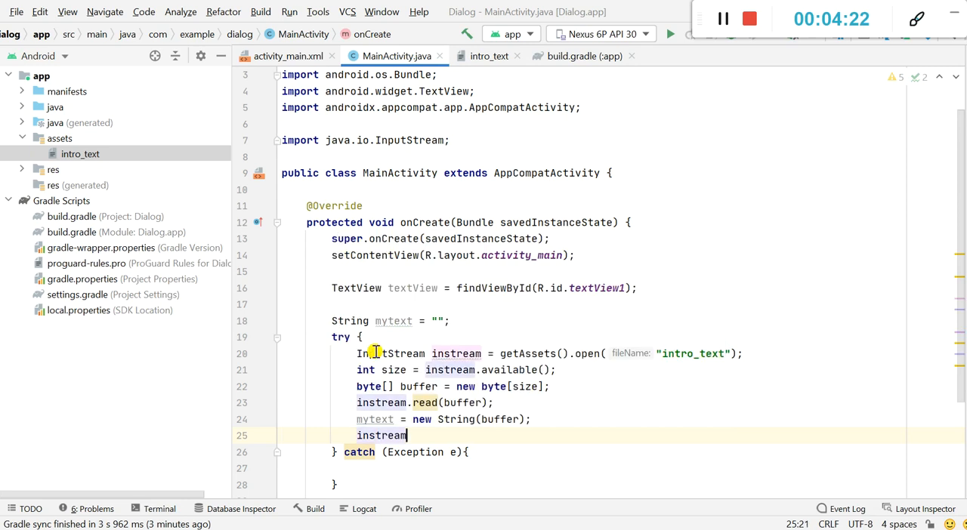
{"action": "type", "text": ".close();"}
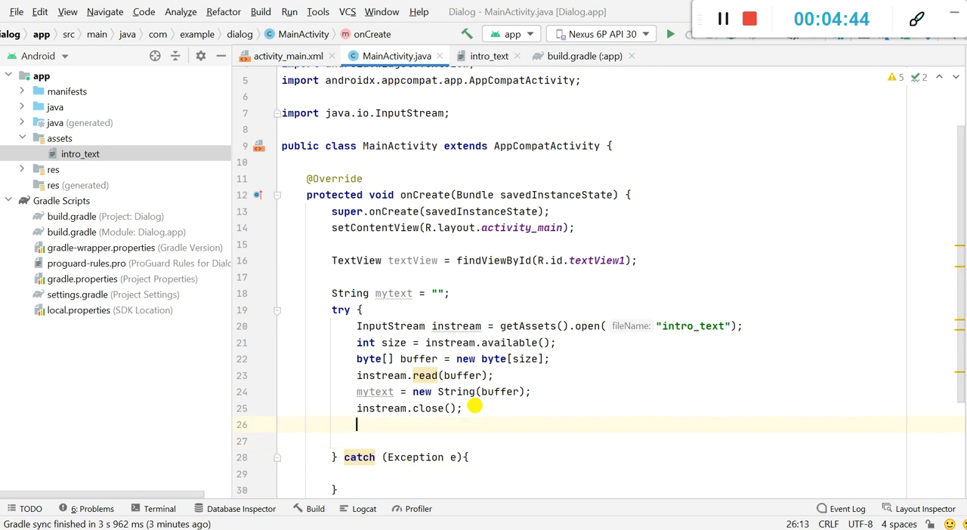
- Set textView.setText(mytext); and change the catch to IOException with its import
{"action": "type", "text": "textView"}
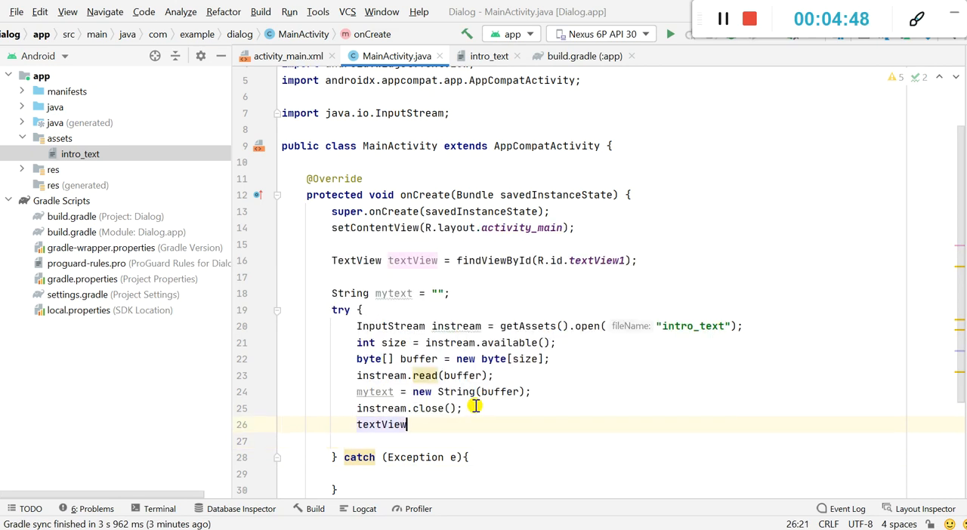
{"action": "type", "text": ".s"}
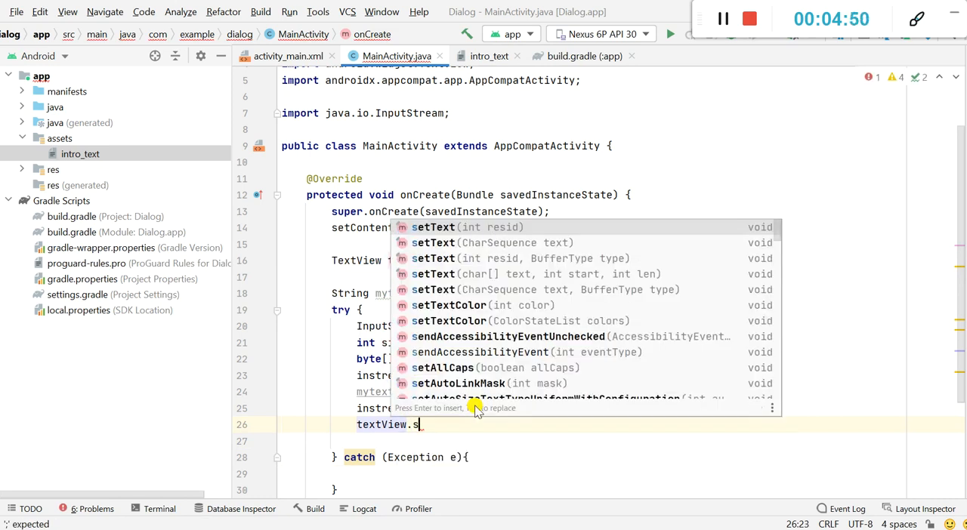
{"action": "type", "text": "etText(mytext);"}
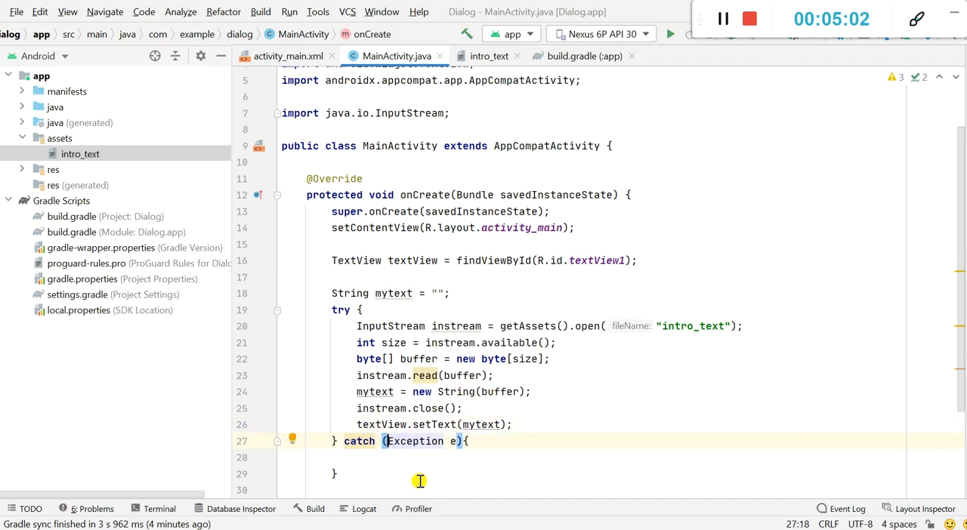
{"action": "type", "text": "IO"}
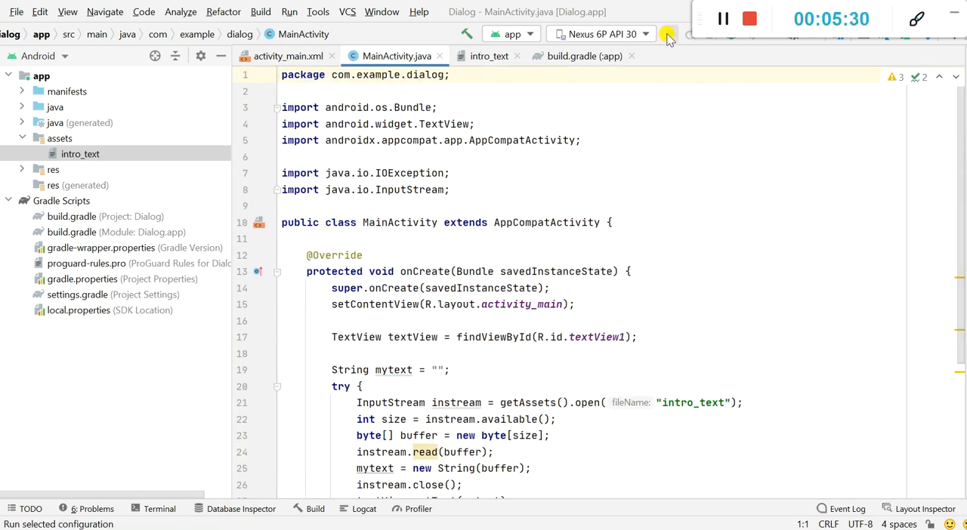
- Run the app on the Nexus 6P API 30 emulator and scroll the essay text
{"action": "left_click", "coordinate": [668, 34]}
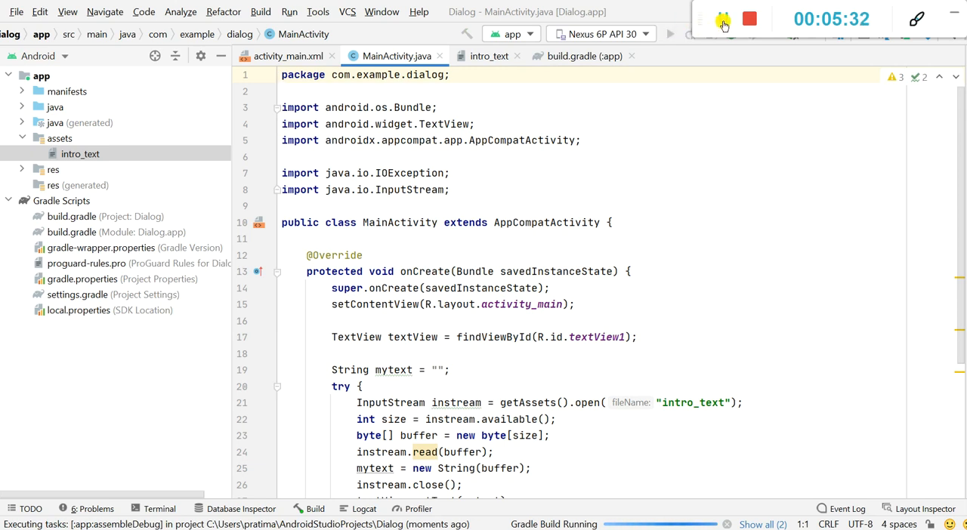
{"action": "left_click", "coordinate": [722, 19]}
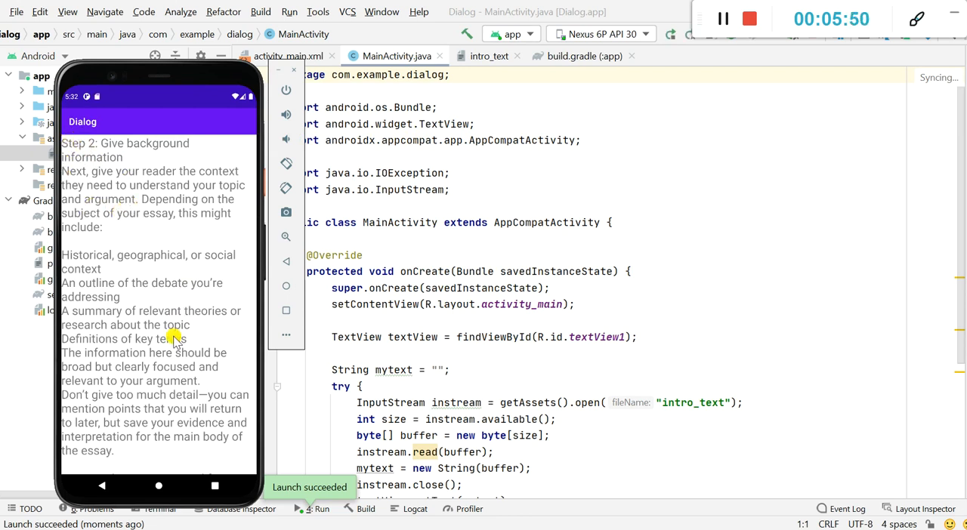
{"action": "mouse_move", "coordinate": [166, 380]}
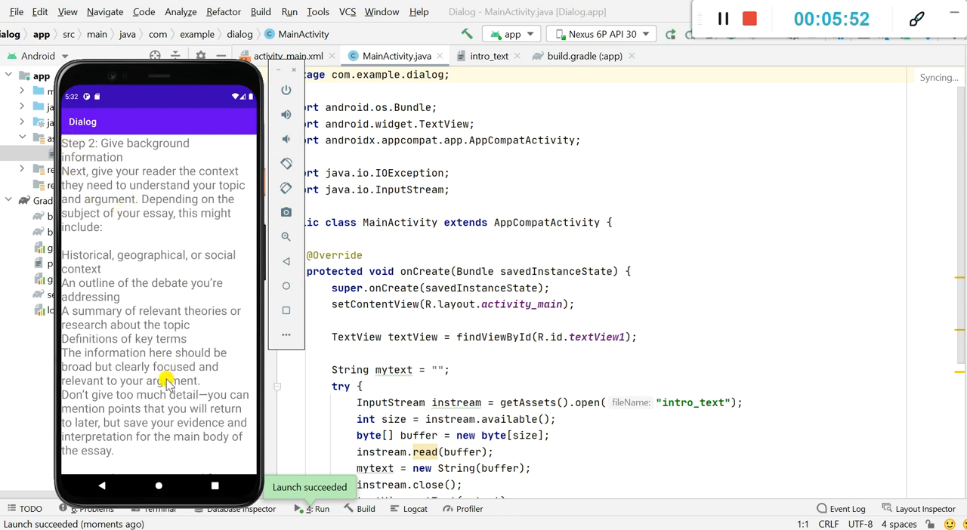
{"action": "scroll", "scroll_direction": "down", "scroll_amount": 3}
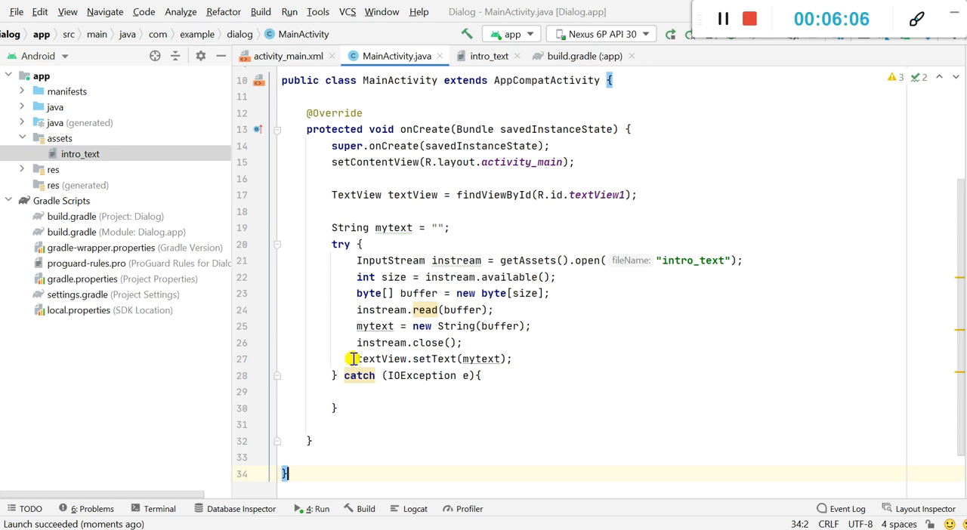
{"action": "mouse_move", "coordinate": [848, 173]}
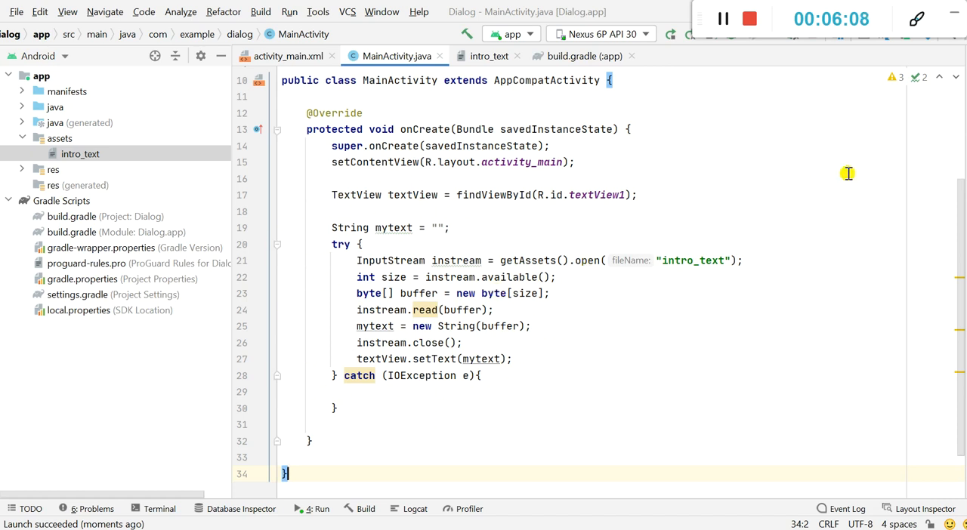